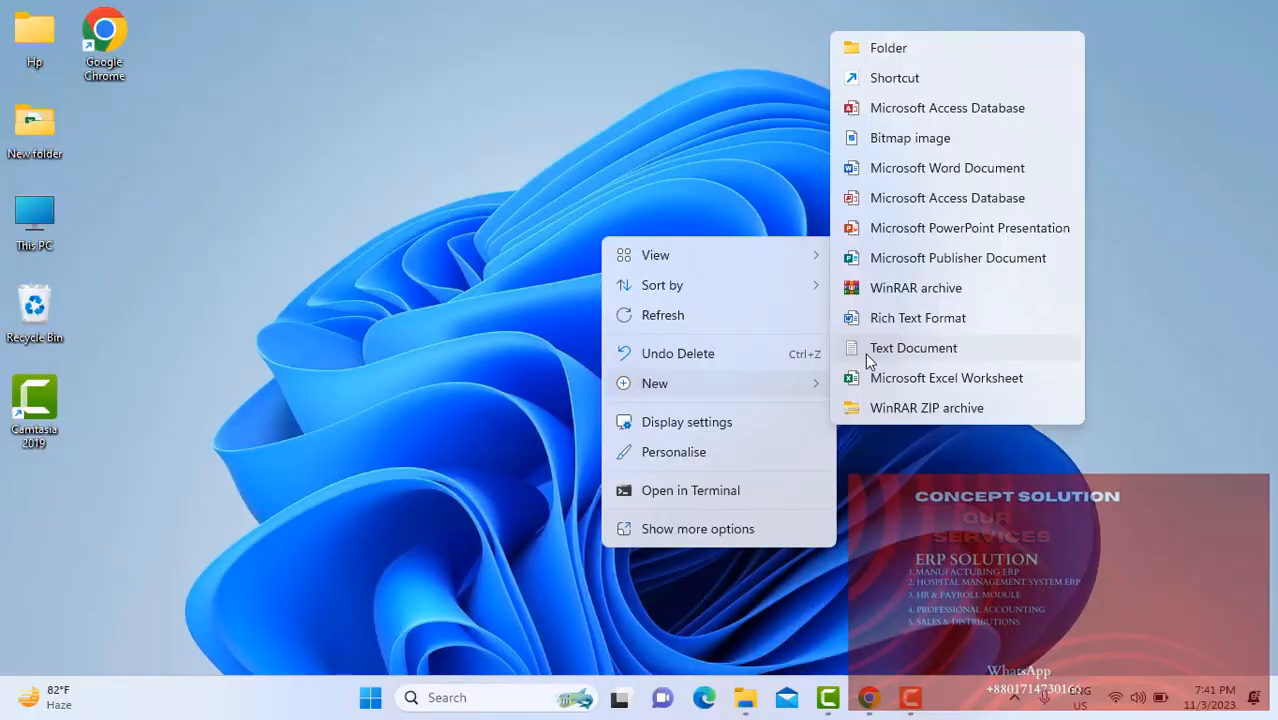
- Create a new text document on the desktop and open it in Notepad
{"action": "left_click", "coordinate": [913, 347]}
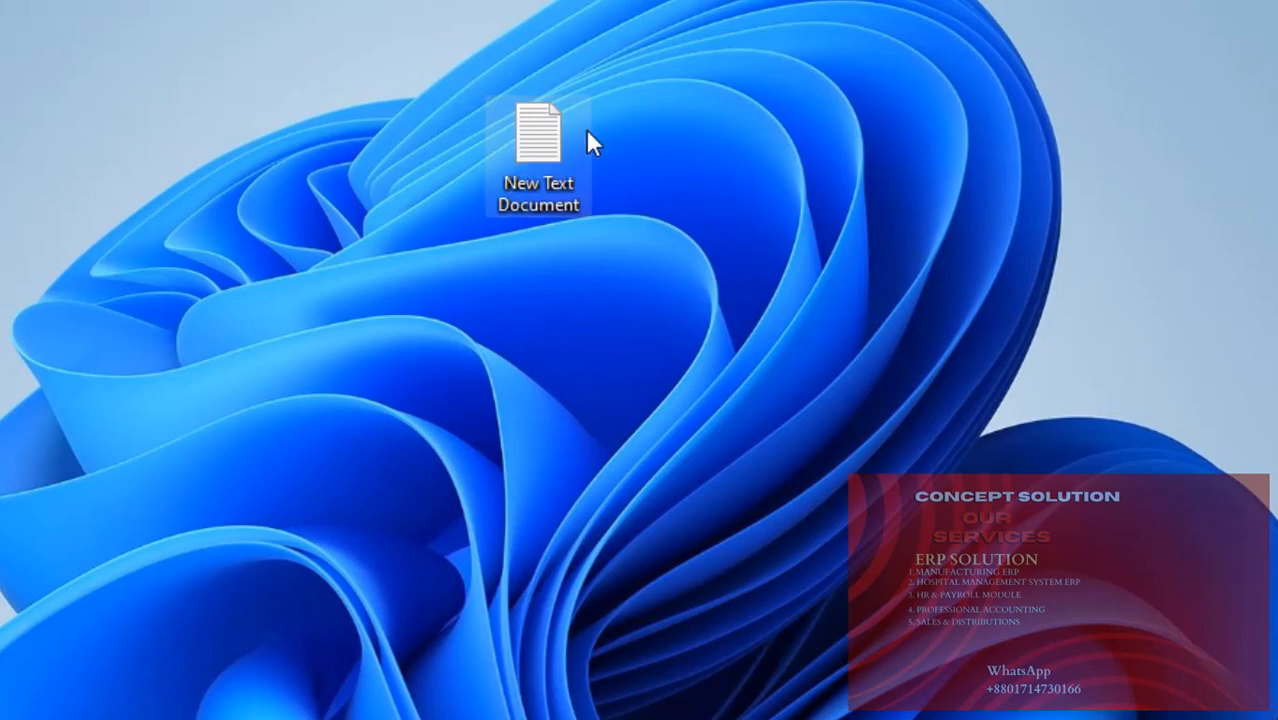
{"action": "double_click", "coordinate": [538, 131]}
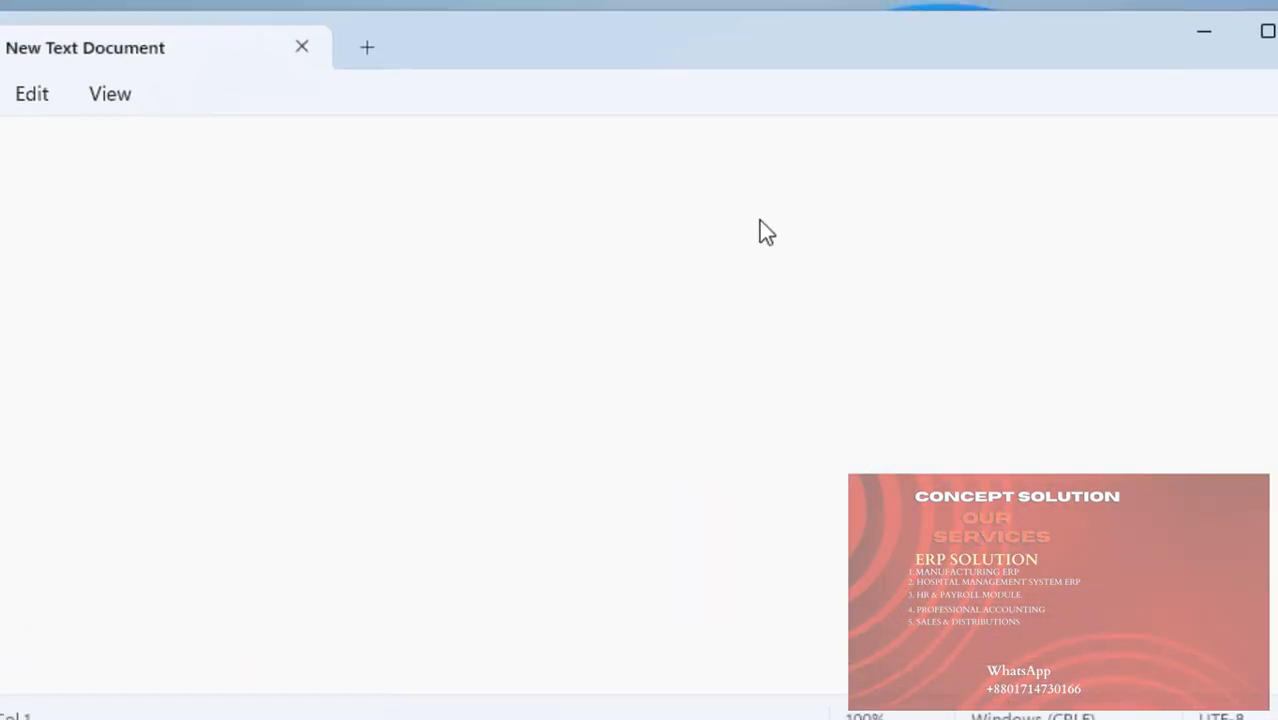
{"action": "type", "text": "@"}
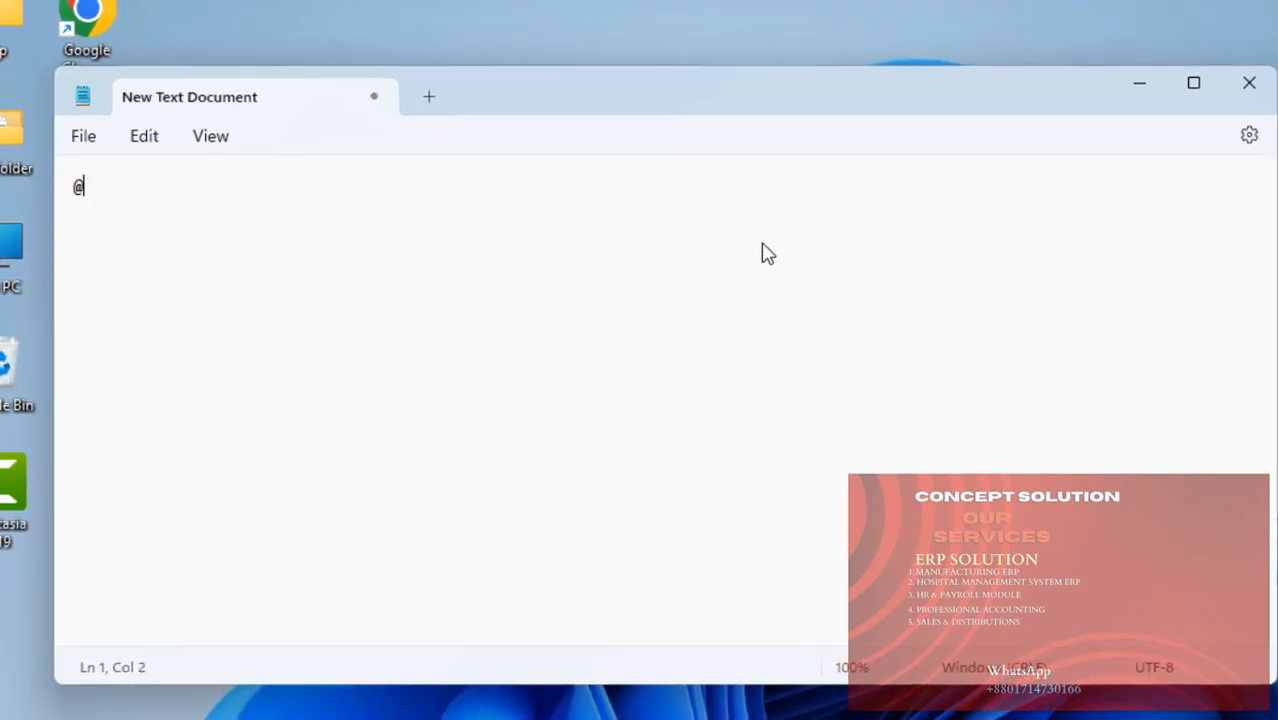
{"action": "type", "text": "echo off"}
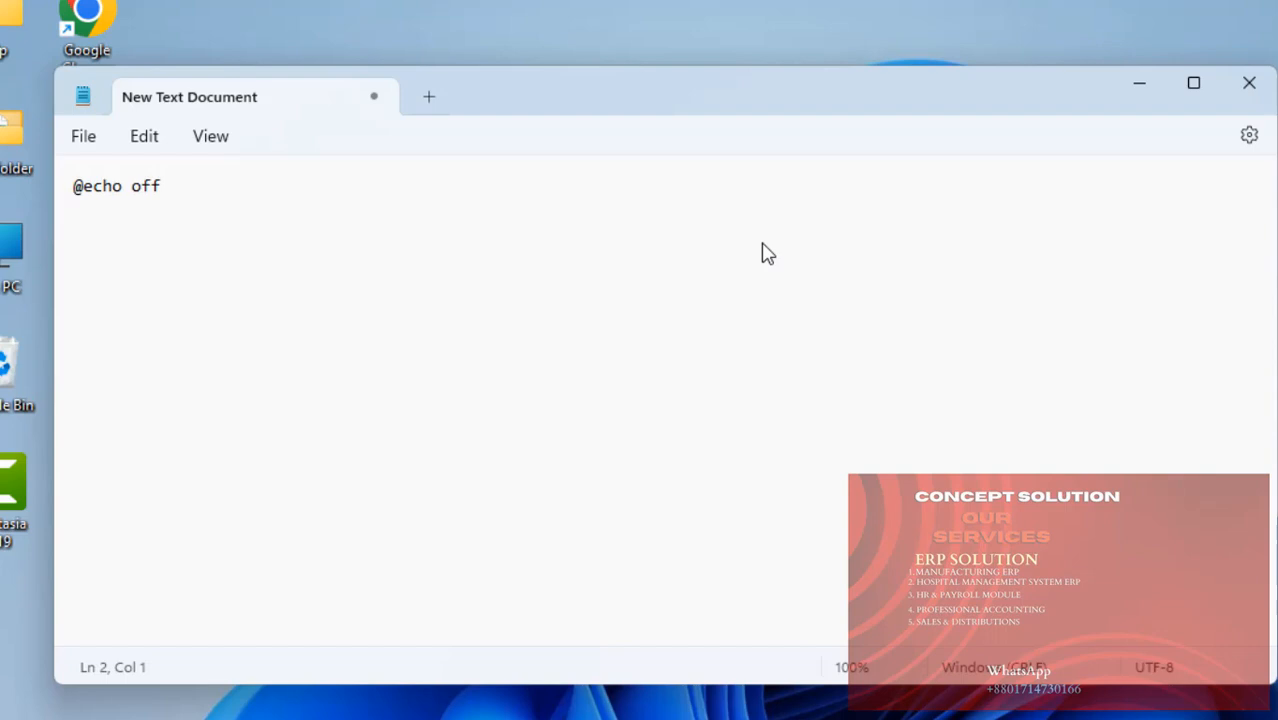
{"action": "type", "text": "Title d"}
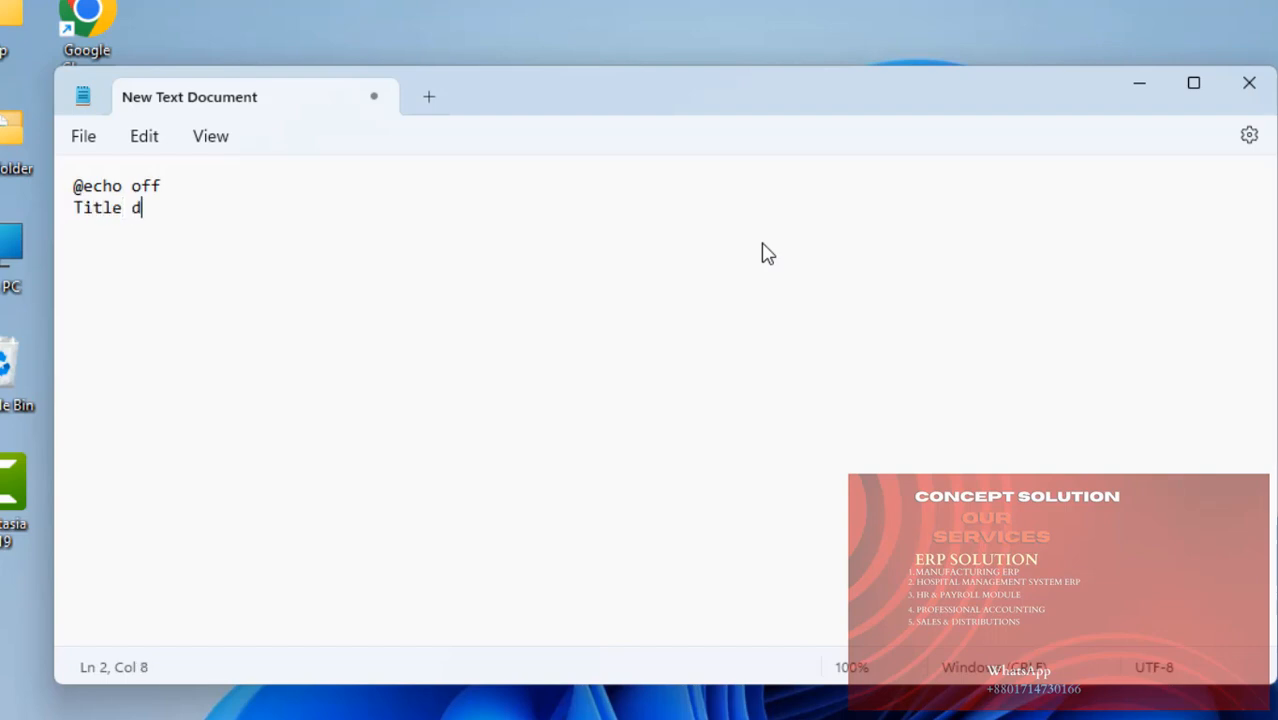
{"action": "type", "text": "igital clock"}
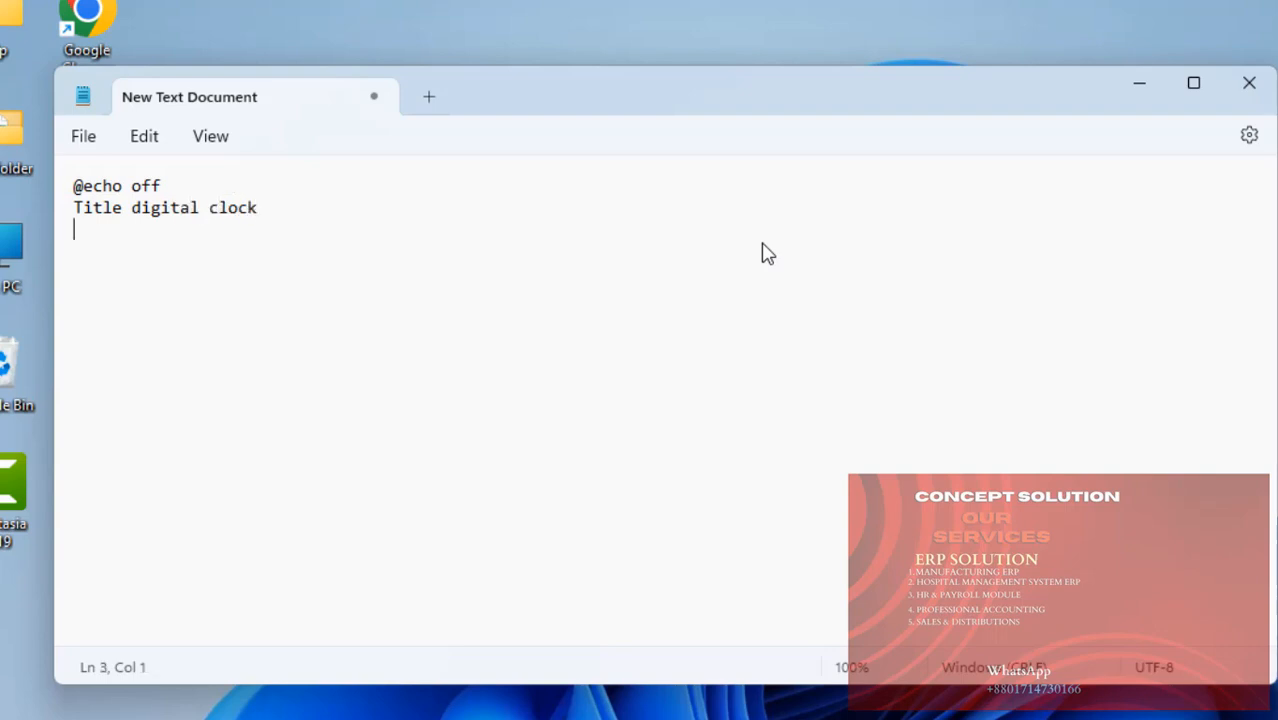
{"action": "type", "text": "@mo"}
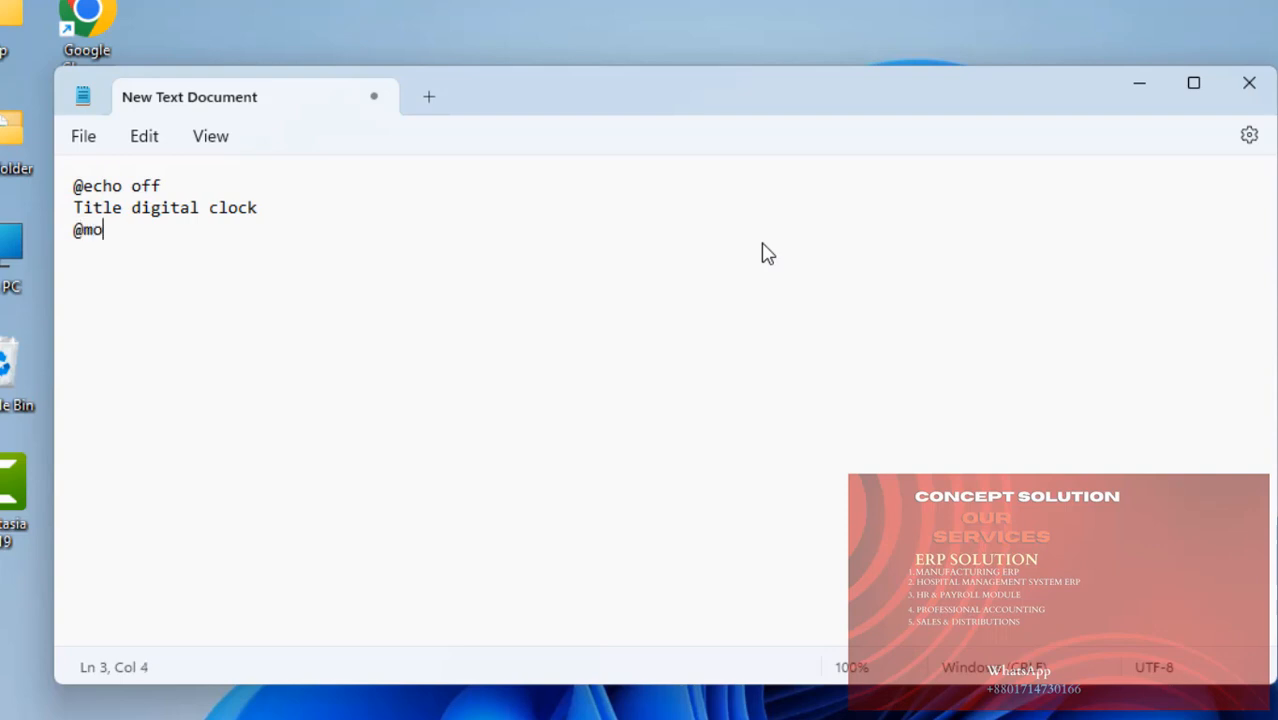
{"action": "type", "text": "de"}
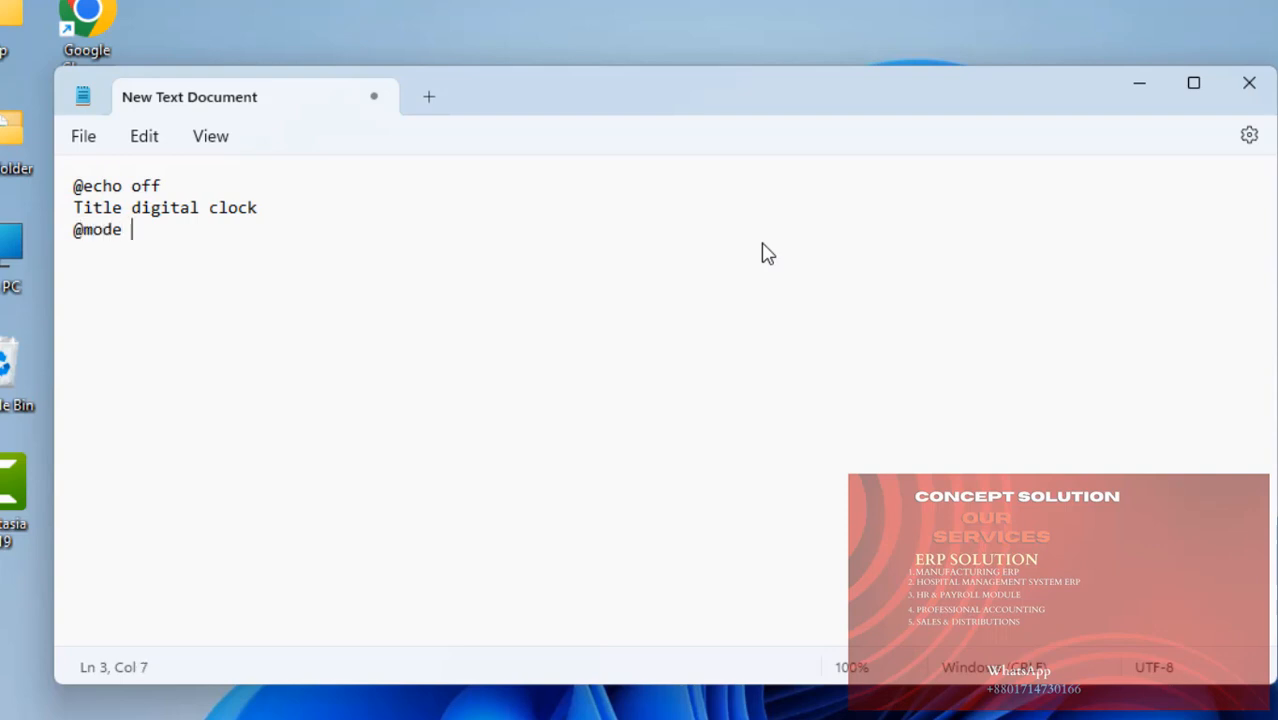
{"action": "type", "text": "con"}
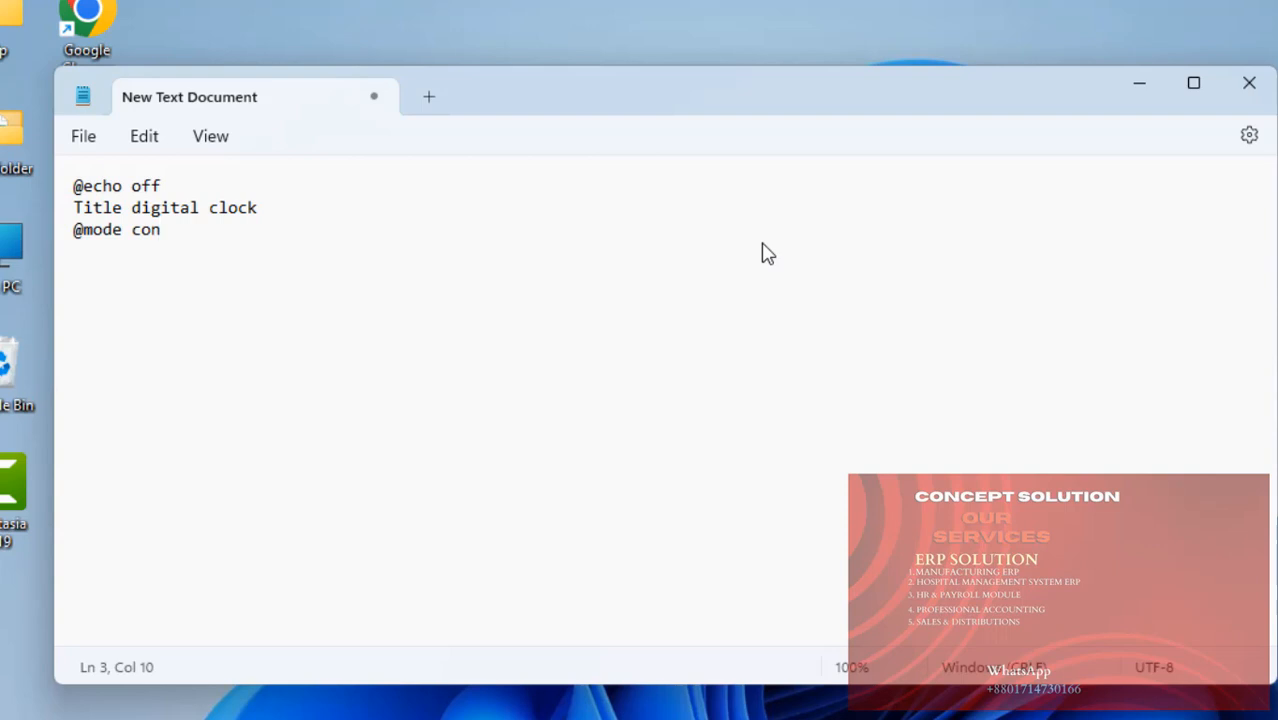
{"action": "type", "text": "cols"}
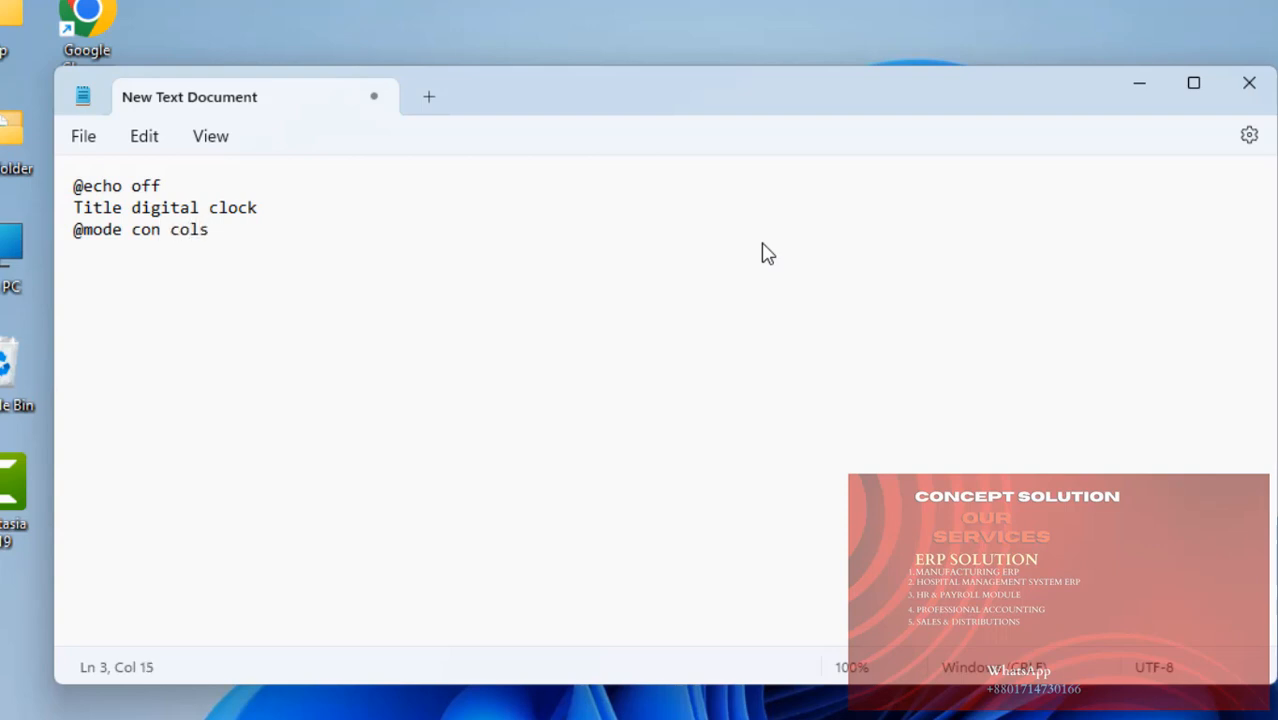
{"action": "type", "text": "=30"}
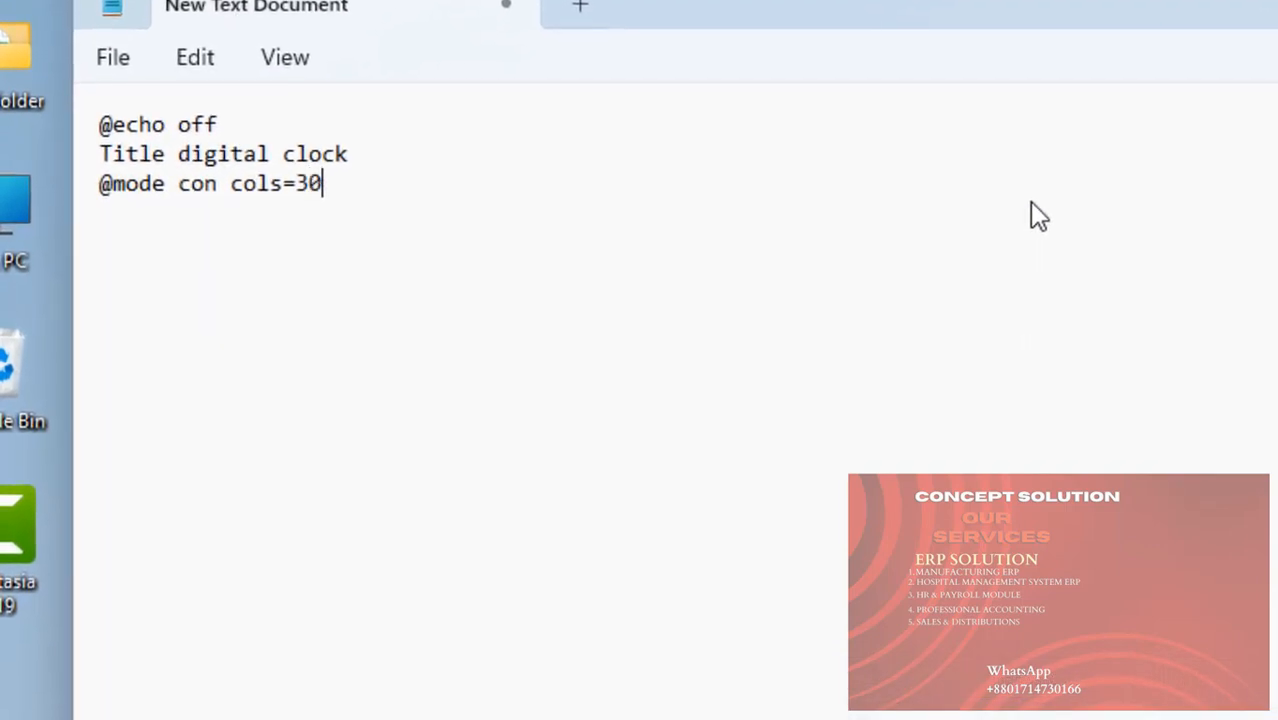
{"action": "type", "text": "lin"}
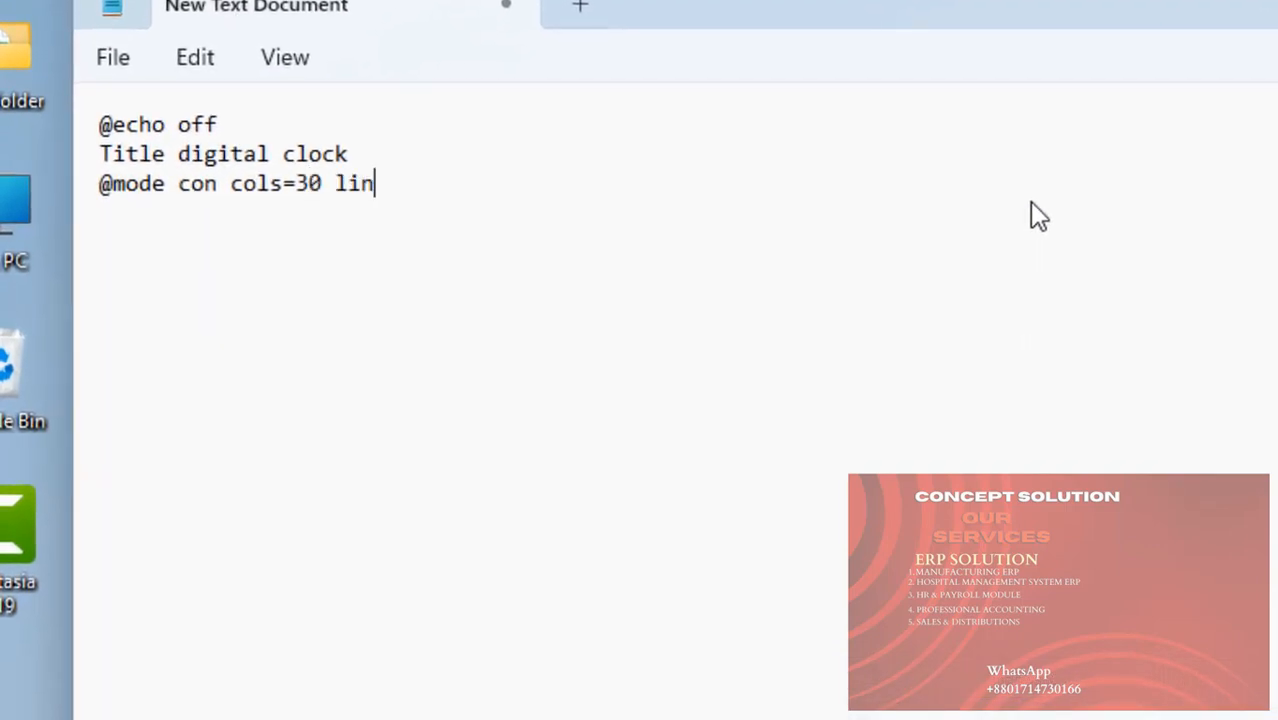
{"action": "type", "text": "es="}
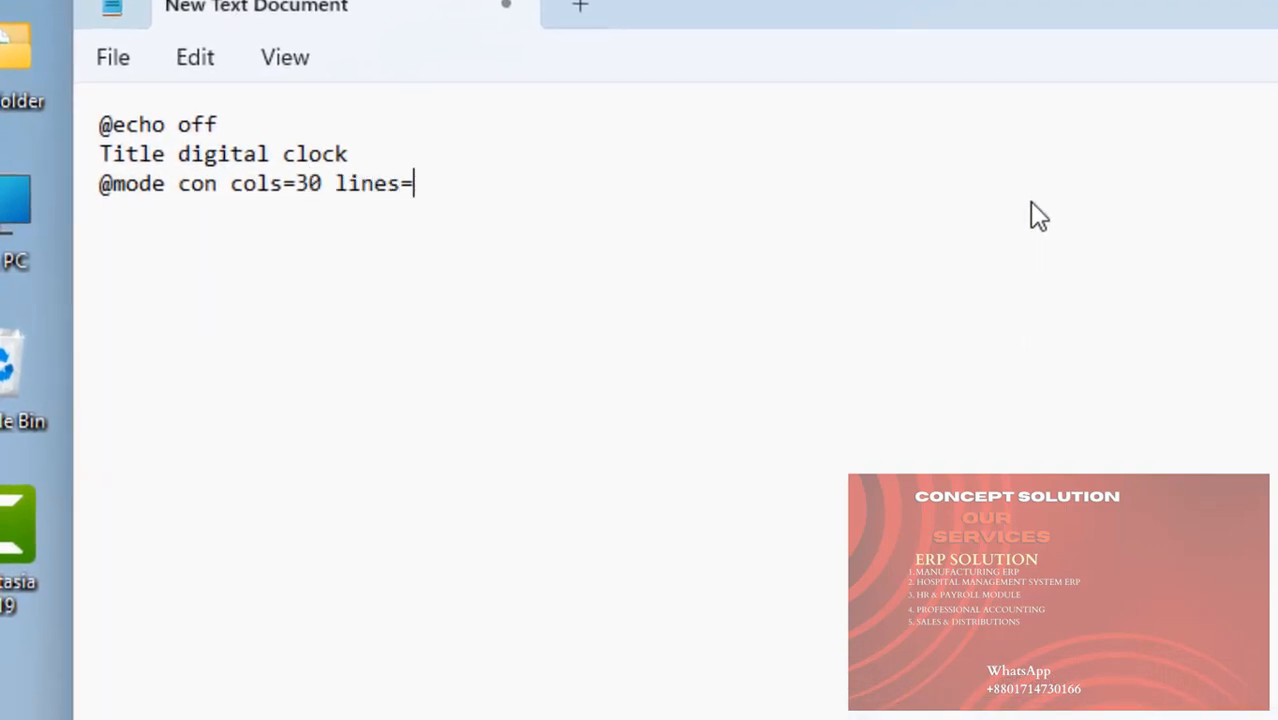
{"action": "type", "text": "7"}
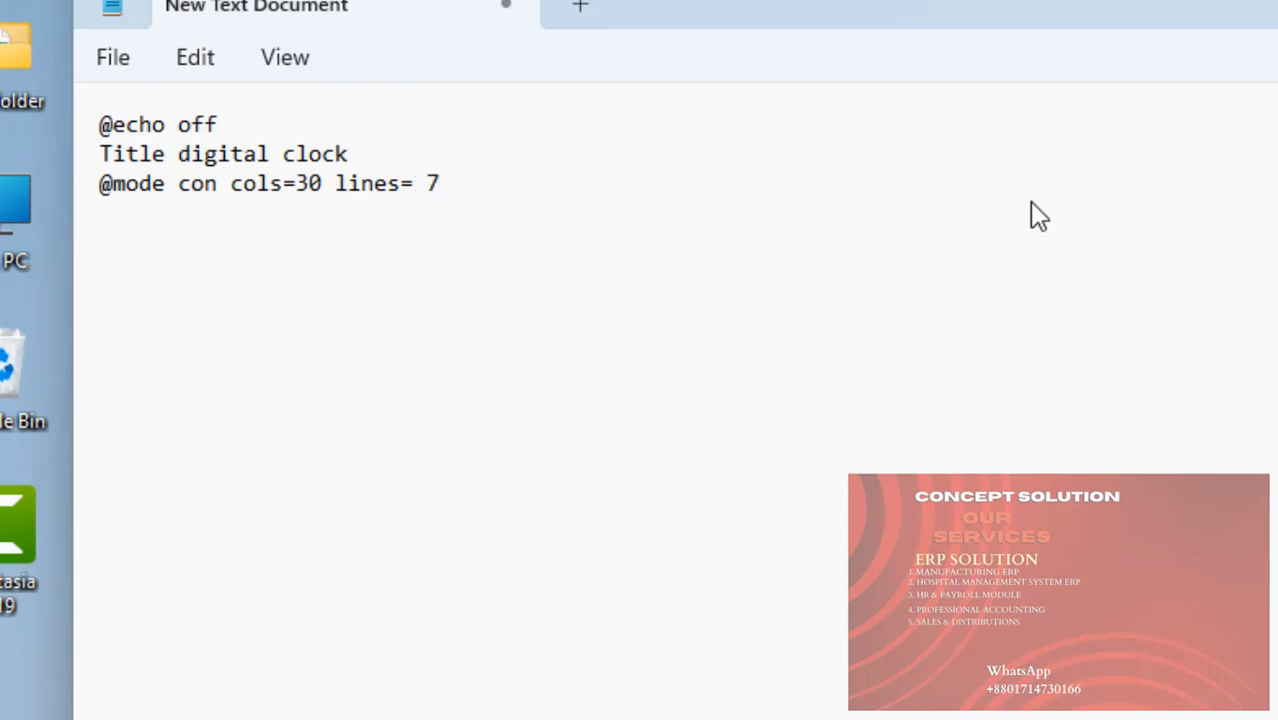
- Add 'color 03', the ':main' label, 'cls' and a blank 'echo.' line
{"action": "type", "text": "color"}
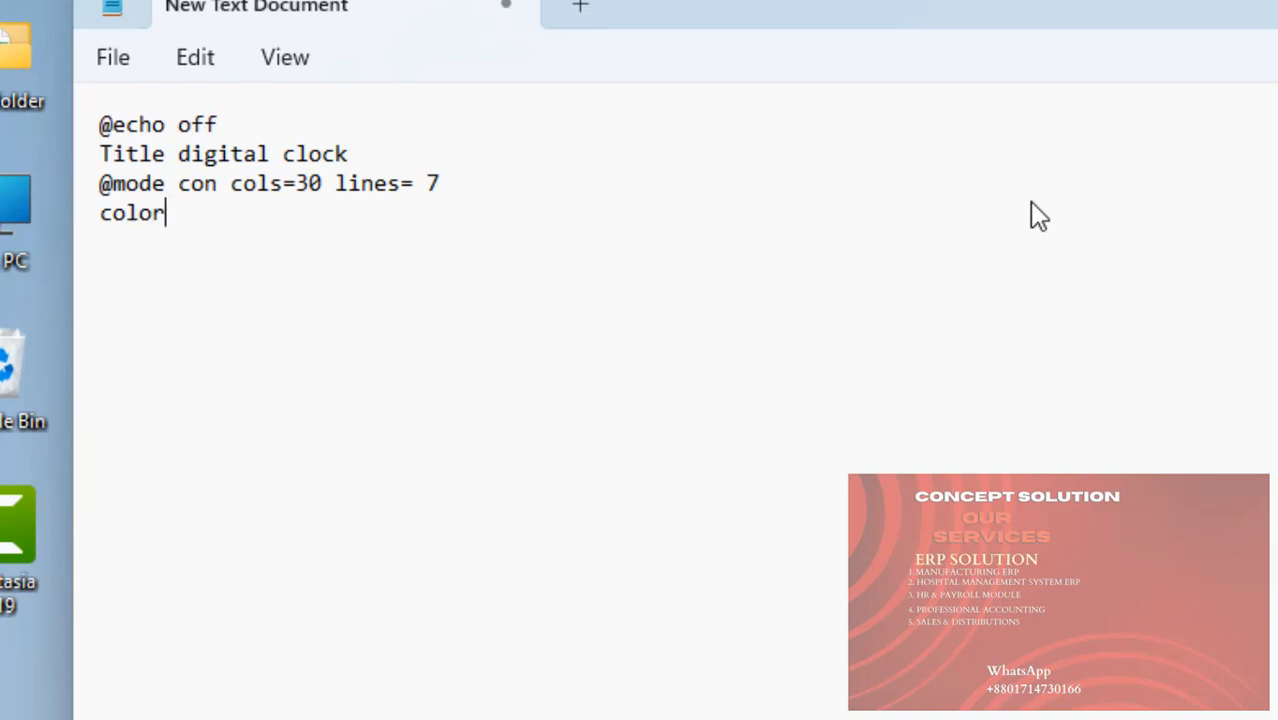
{"action": "type", "text": "03"}
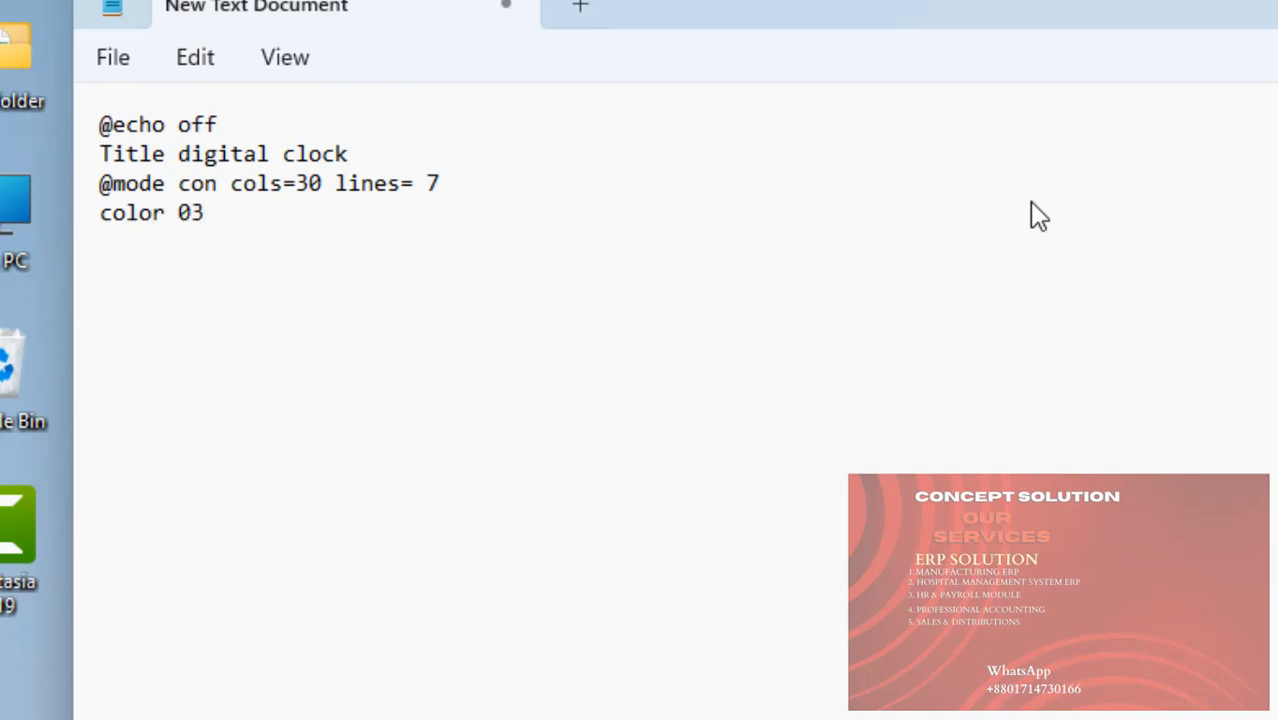
{"action": "type", "text": ":main"}
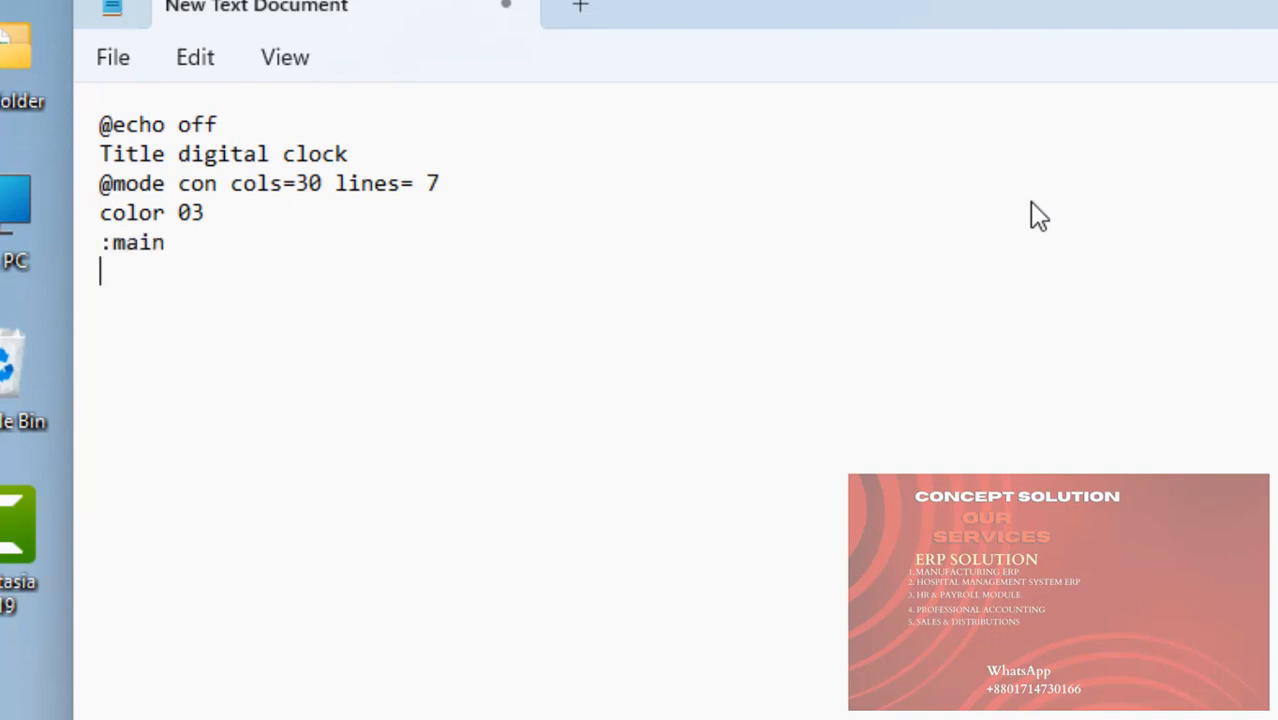
{"action": "type", "text": "cls"}
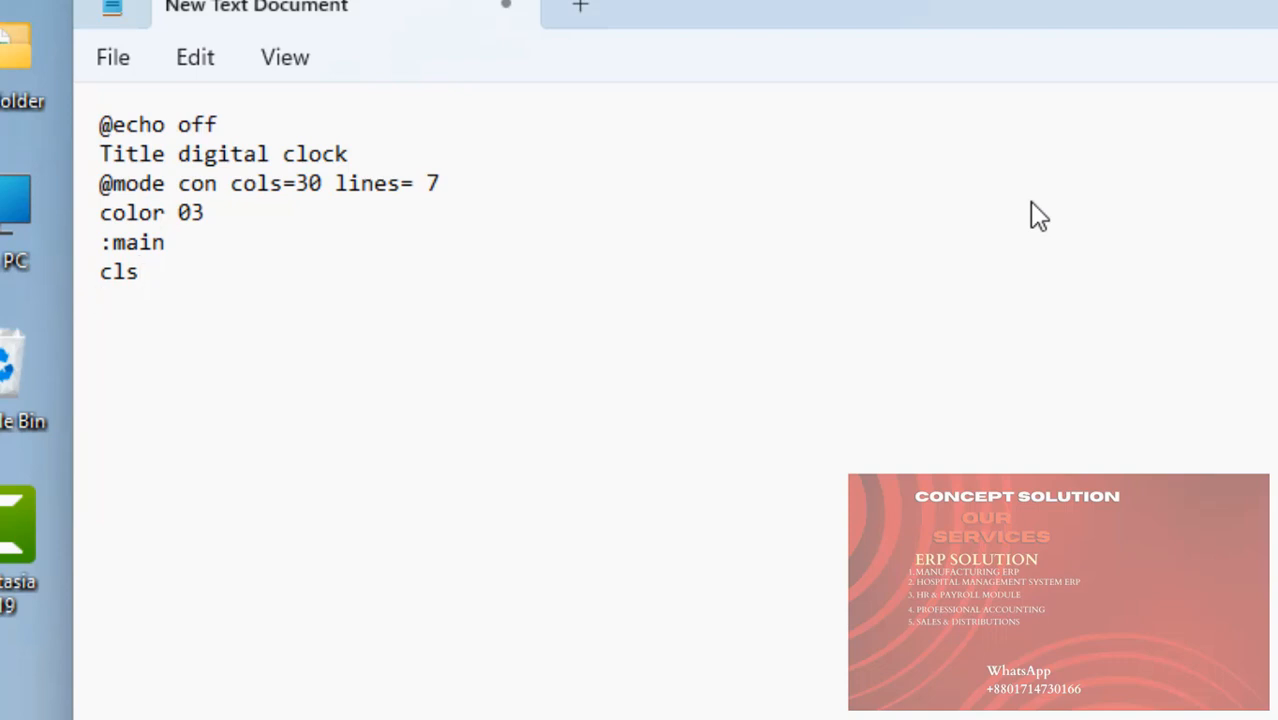
{"action": "type", "text": "echo"}
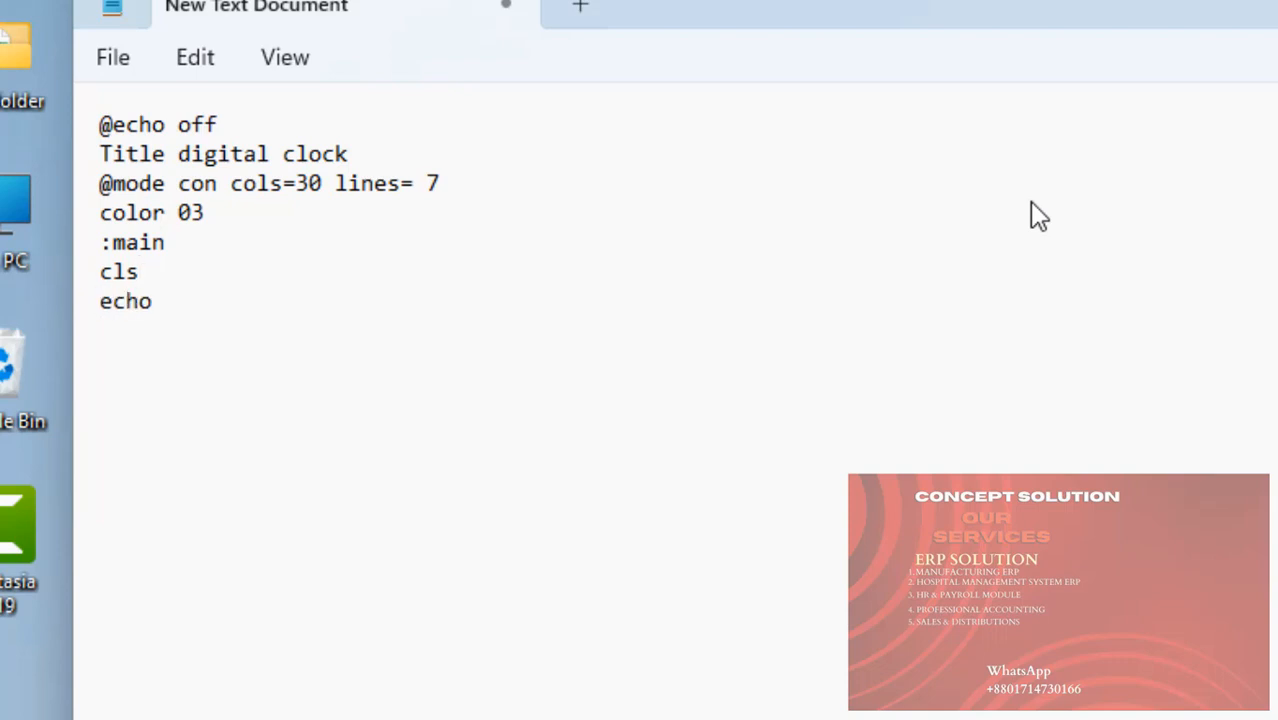
{"action": "type", "text": "."}
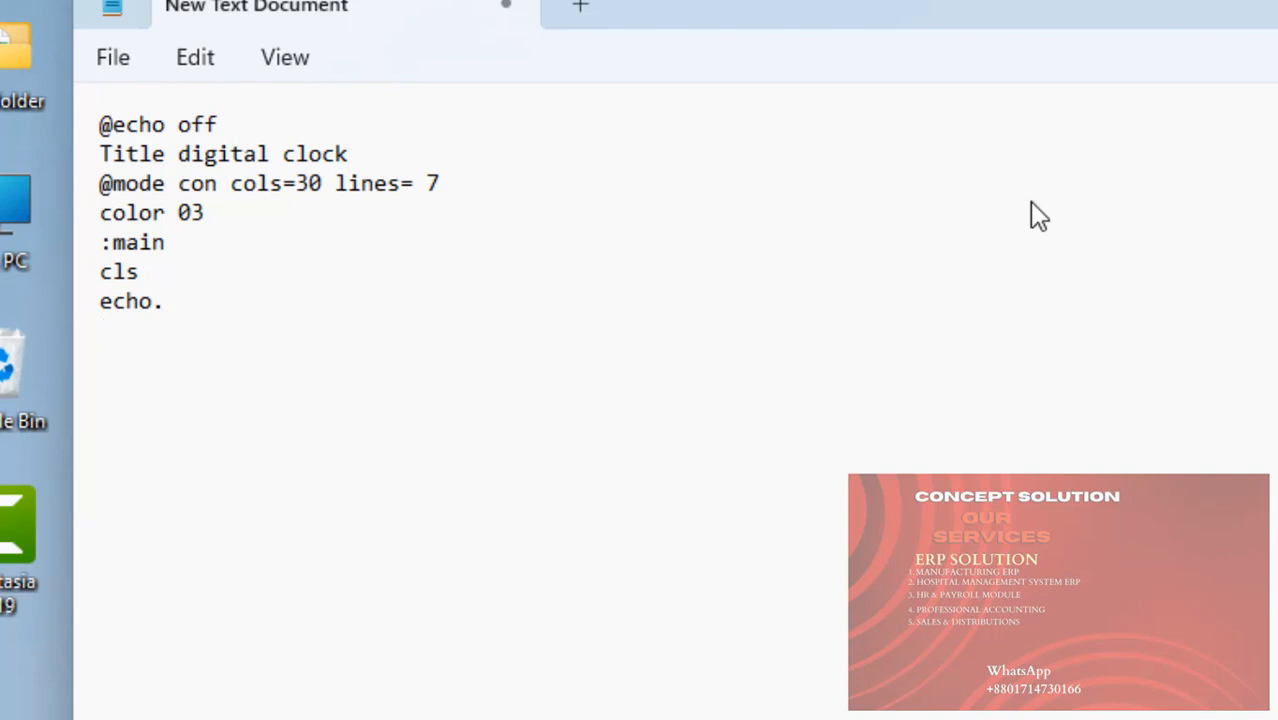
- Add 'echo time: %time%' followed by a blank 'echo.' line
{"action": "type", "text": "echo"}
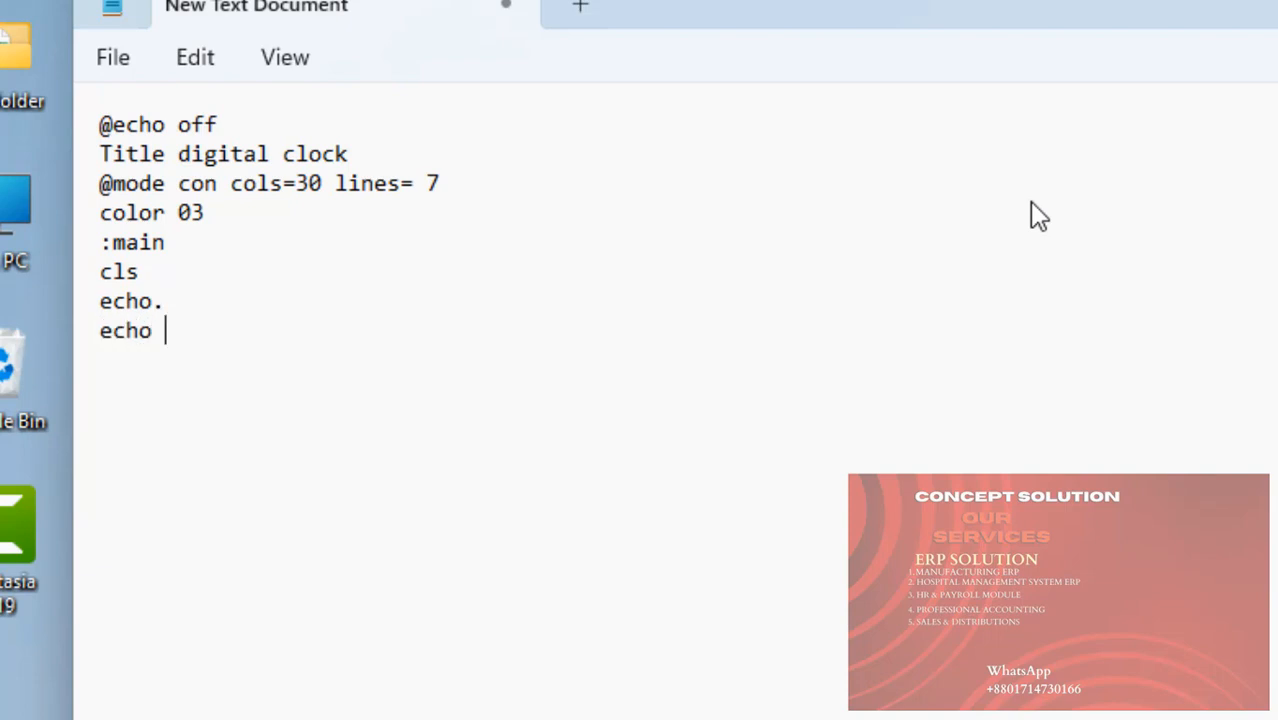
{"action": "type", "text": "time:"}
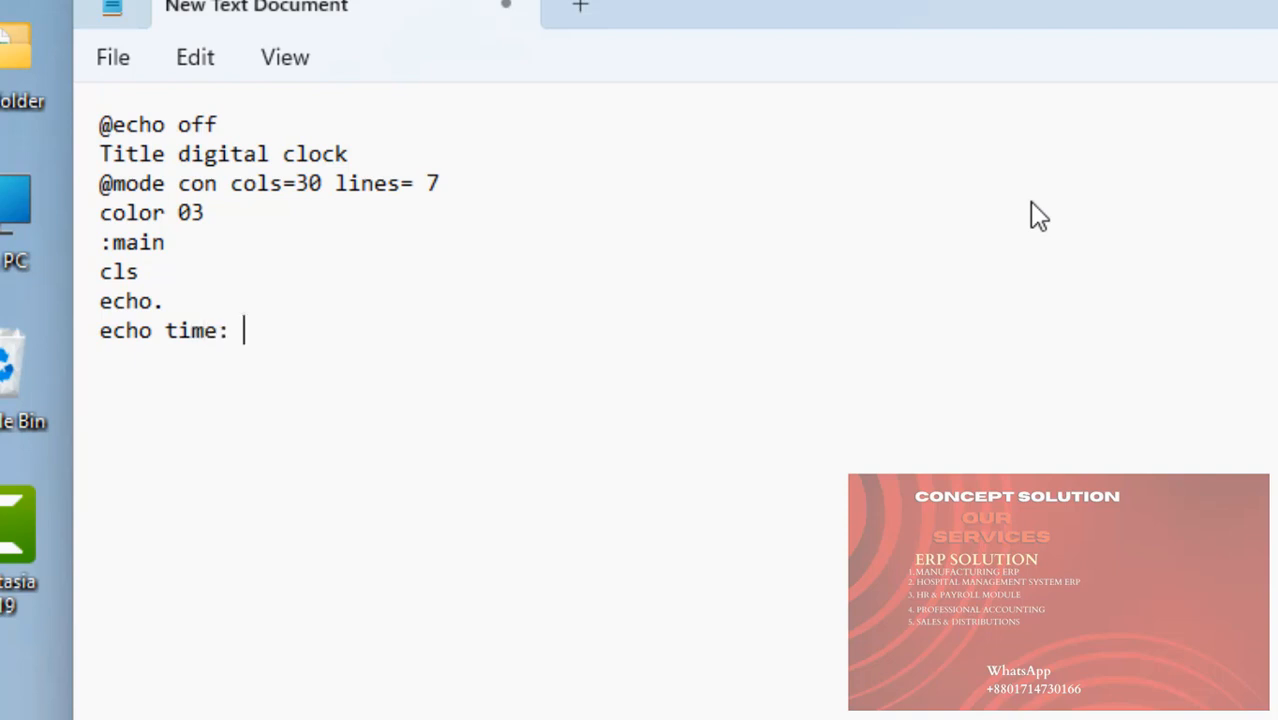
{"action": "type", "text": "%"}
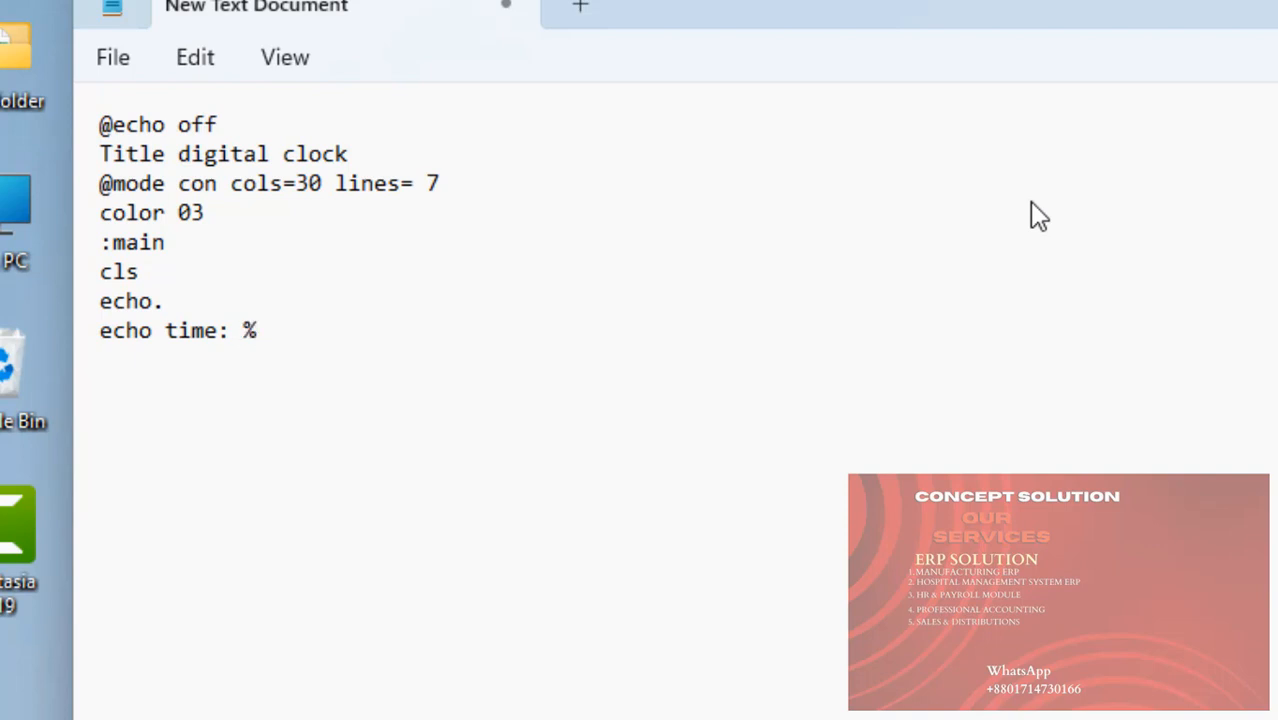
{"action": "type", "text": "ti"}
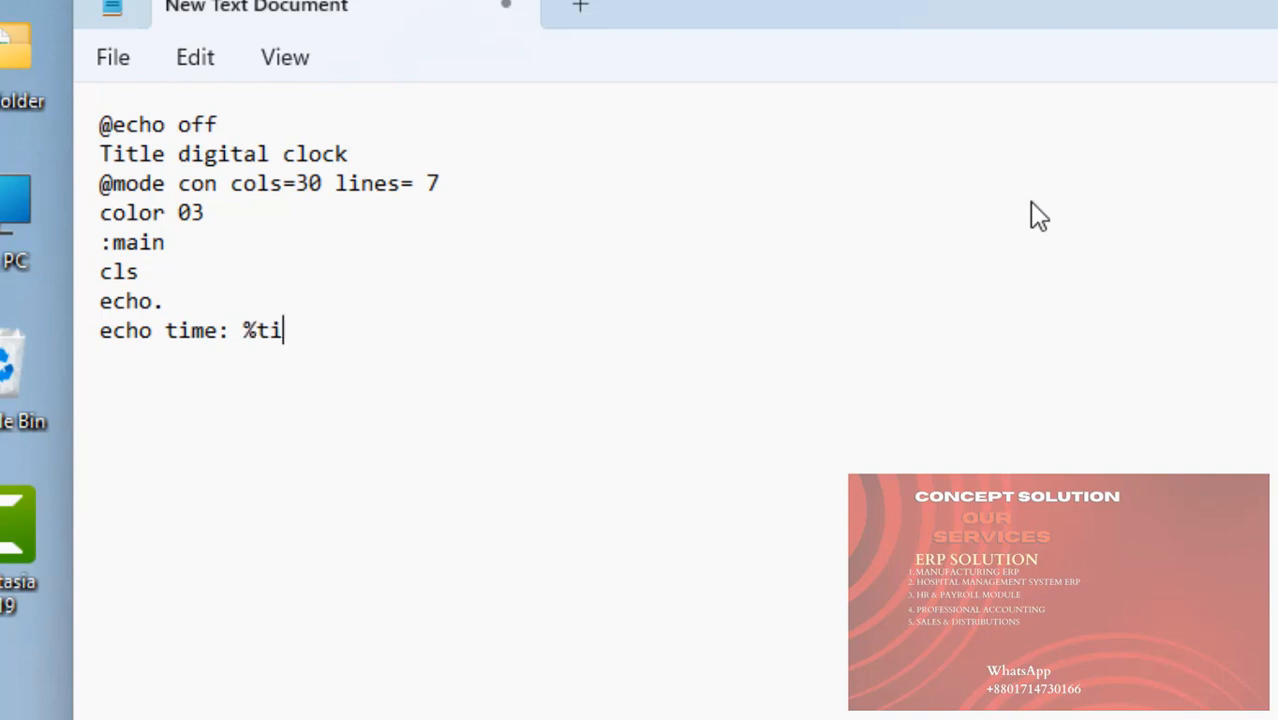
{"action": "type", "text": "me%"}
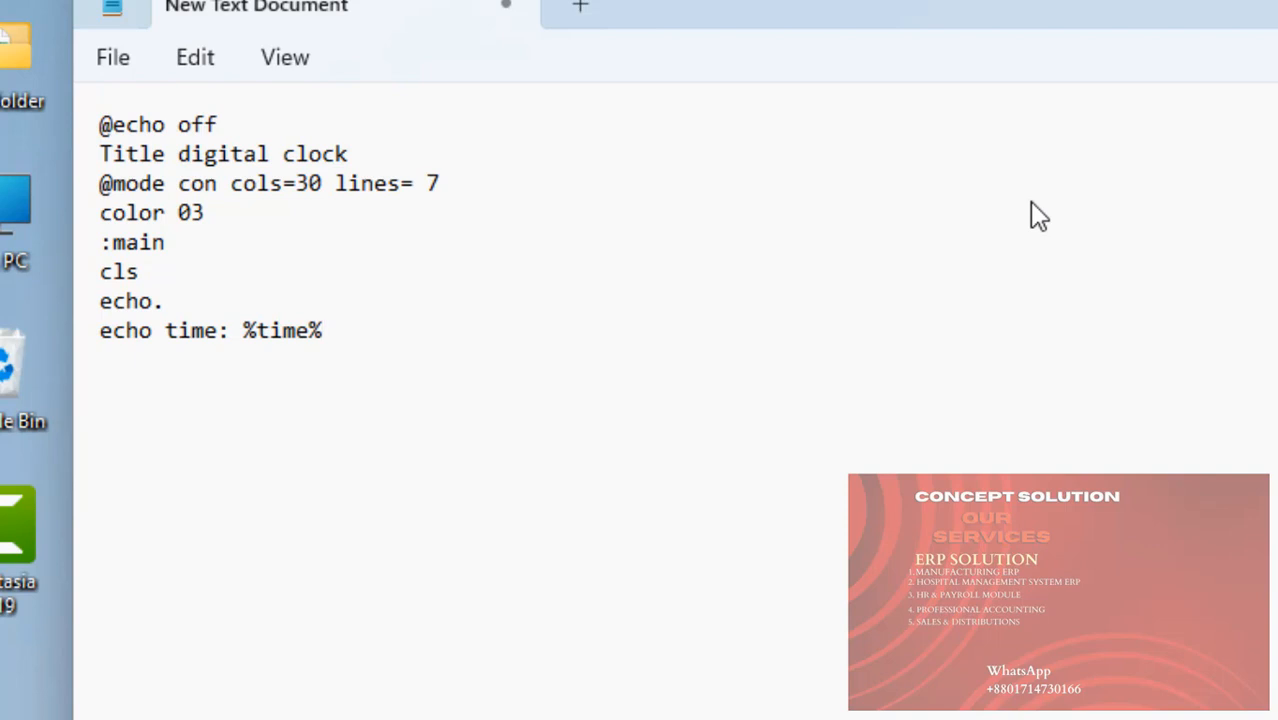
{"action": "key", "text": "enter"}
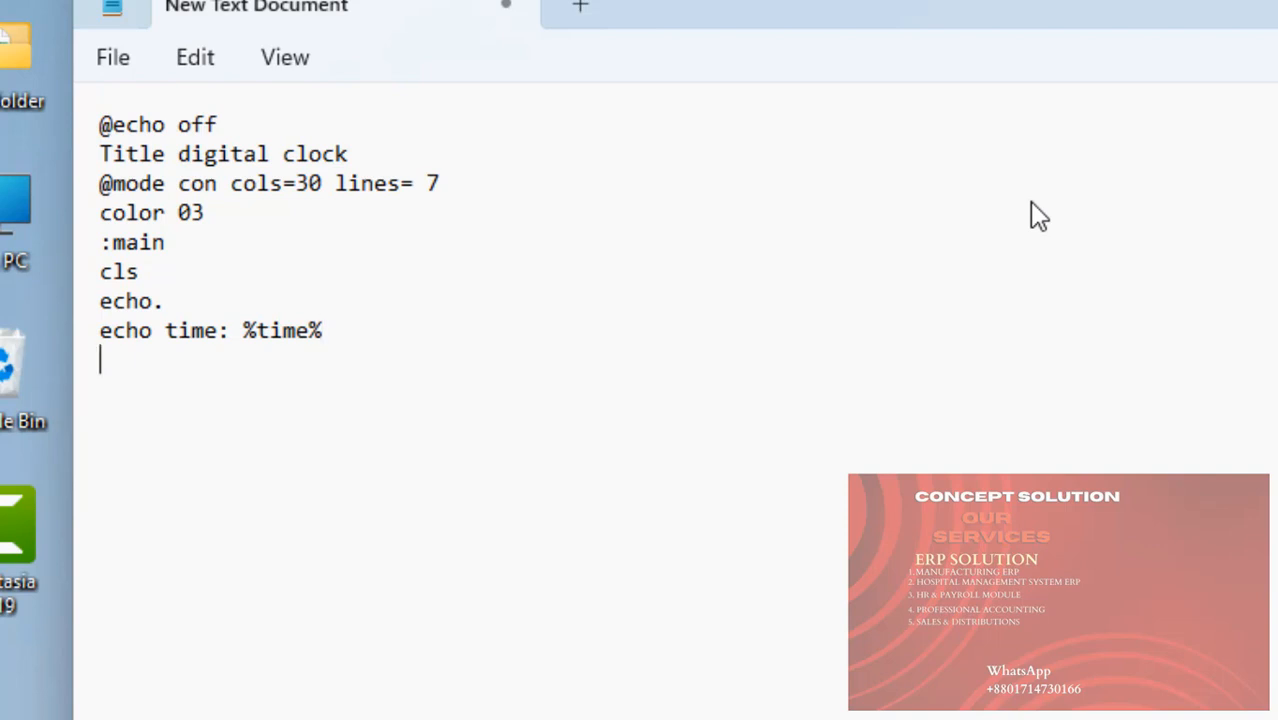
{"action": "type", "text": "echo"}
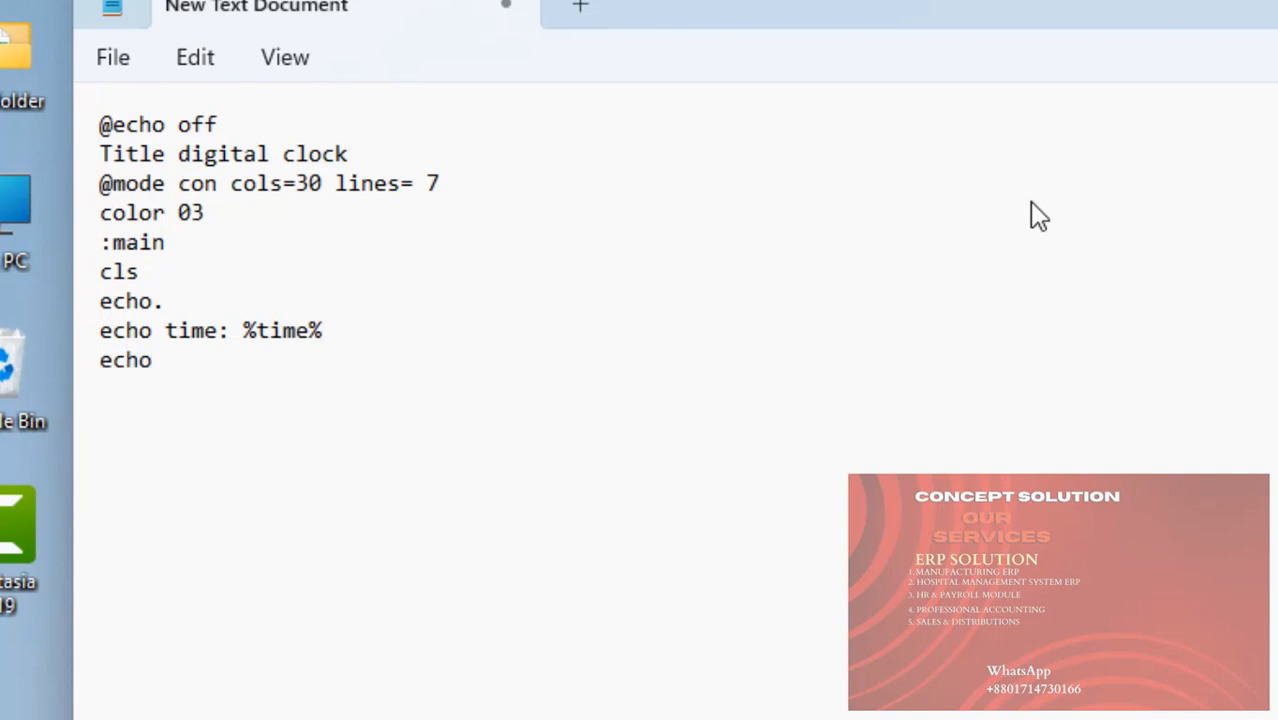
{"action": "type", "text": "."}
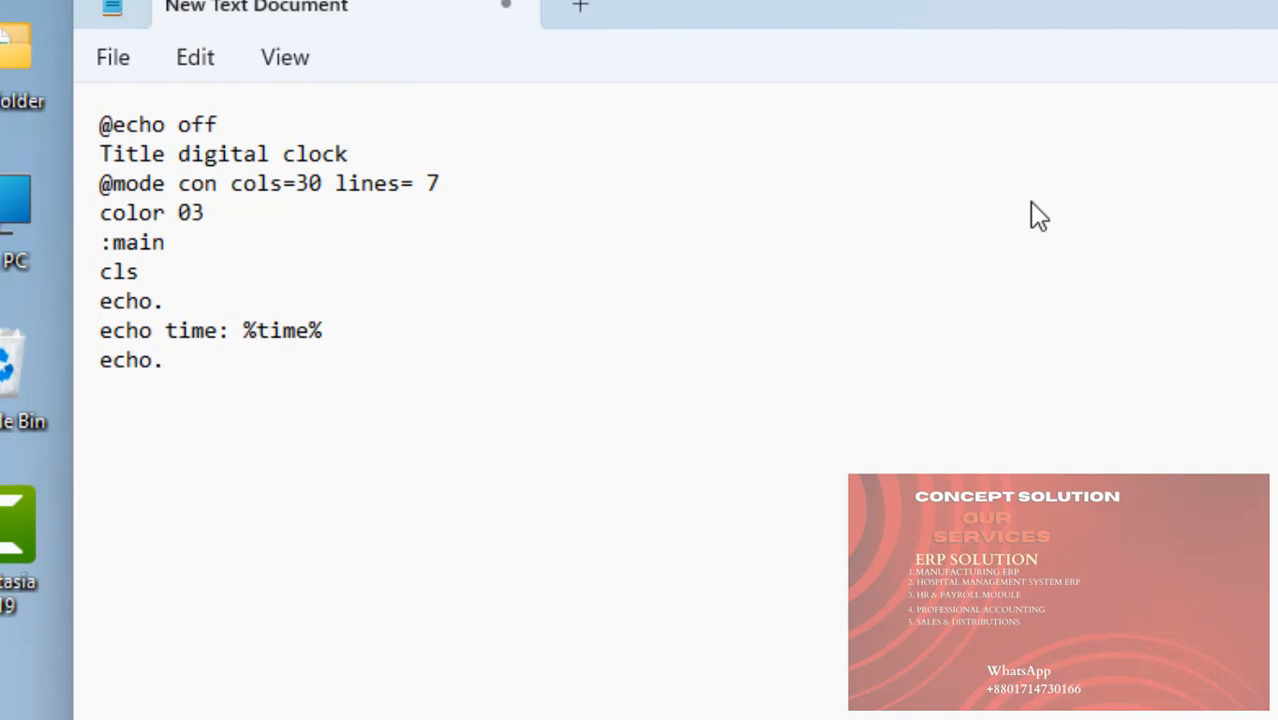
- Add 'echo Date: %Date%' followed by another blank 'echo.' line
{"action": "type", "text": "echo"}
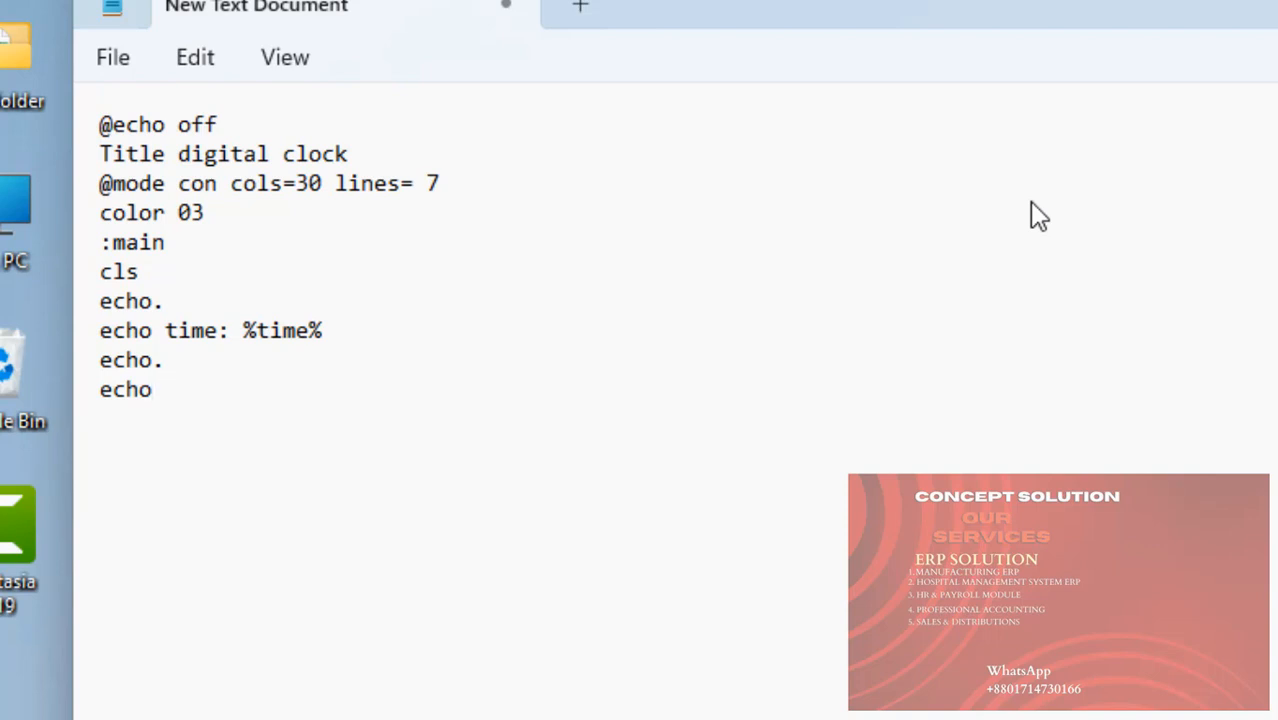
{"action": "type", "text": "Da"}
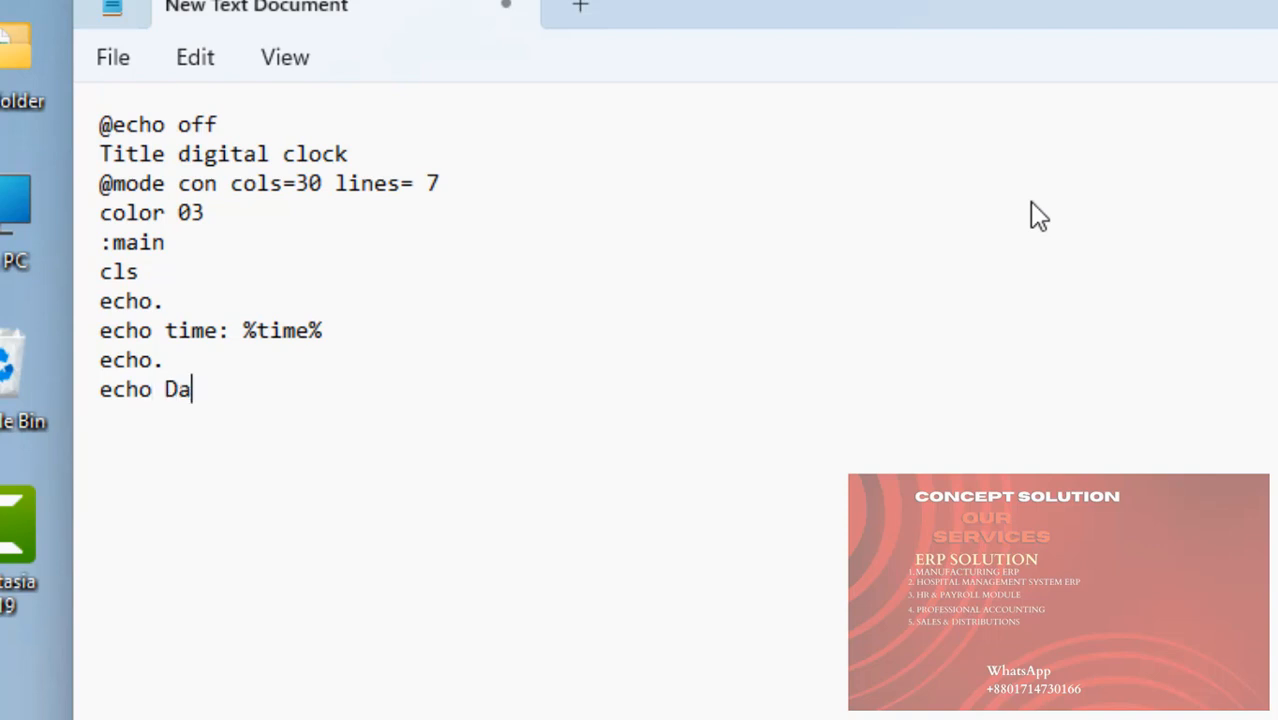
{"action": "type", "text": "te"}
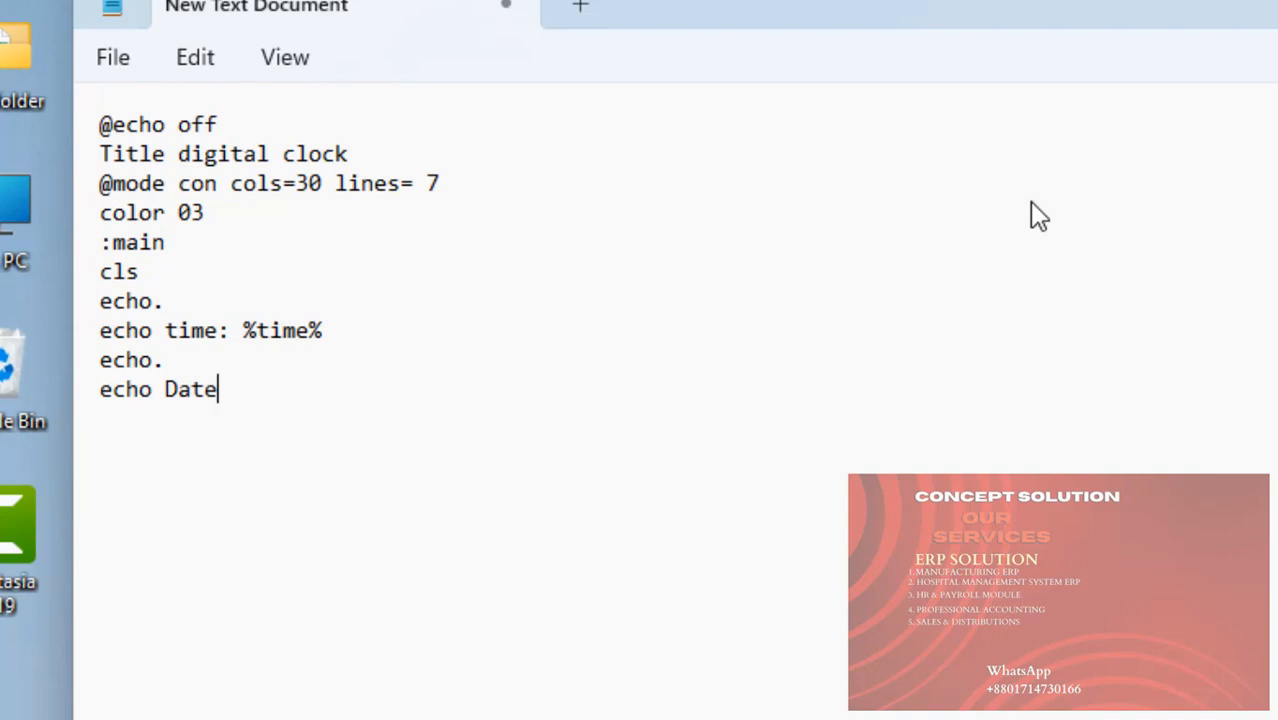
{"action": "type", "text": ":"}
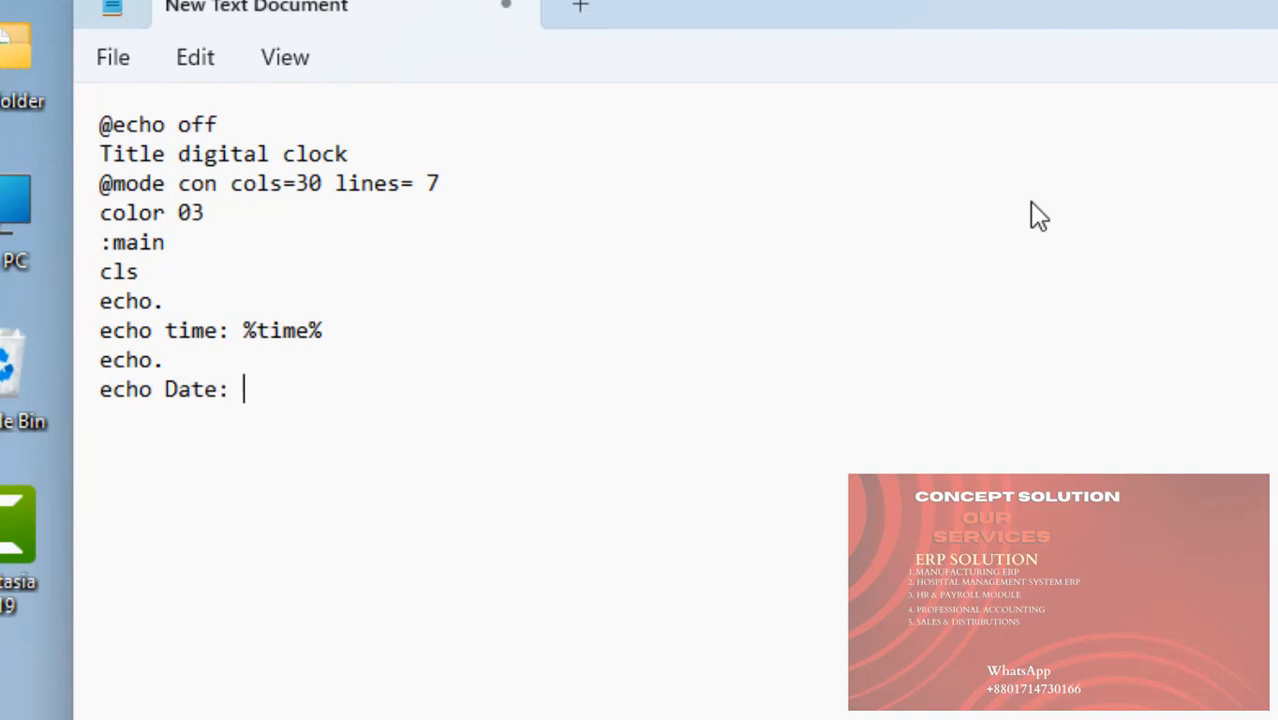
{"action": "type", "text": "%Dat"}
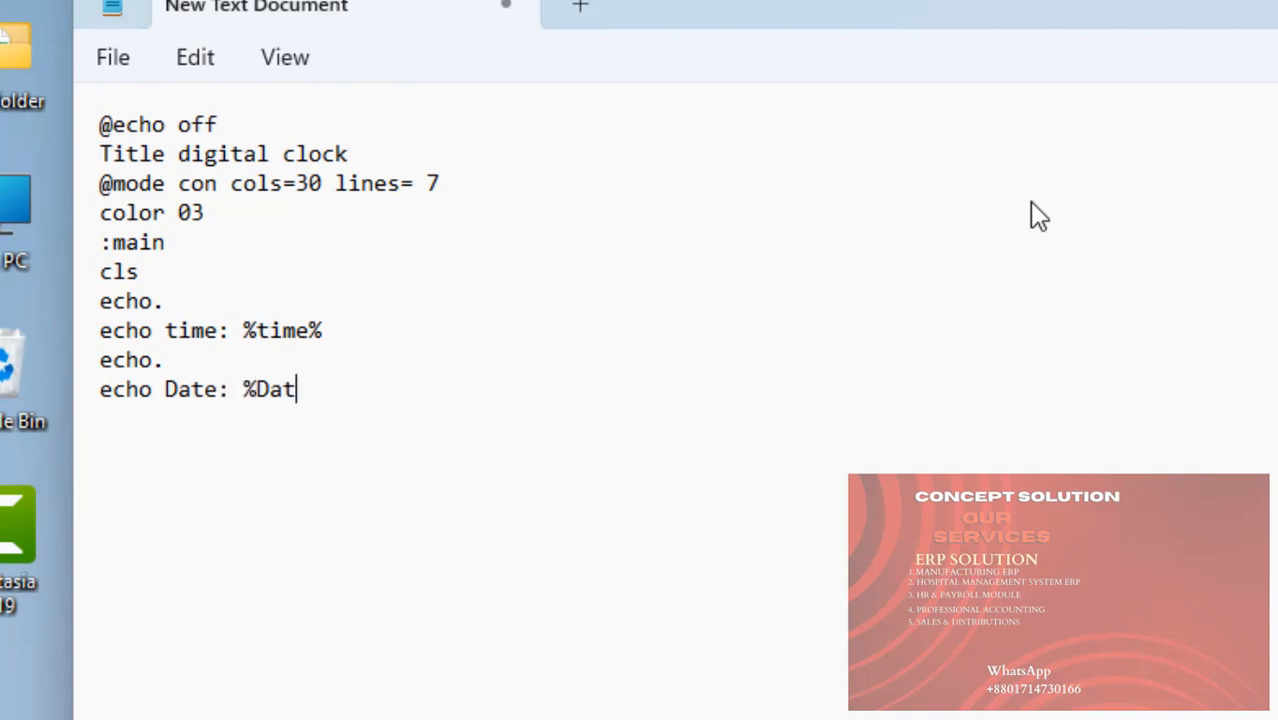
{"action": "type", "text": "e"}
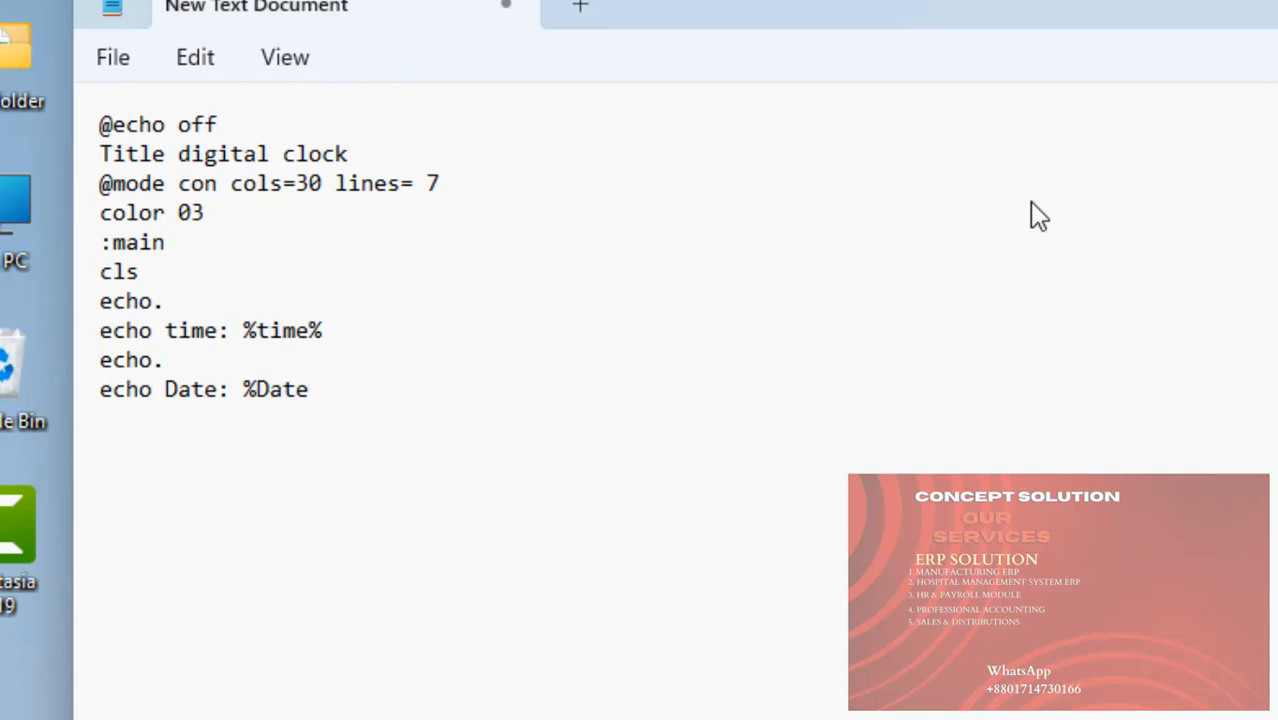
{"action": "type", "text": "%"}
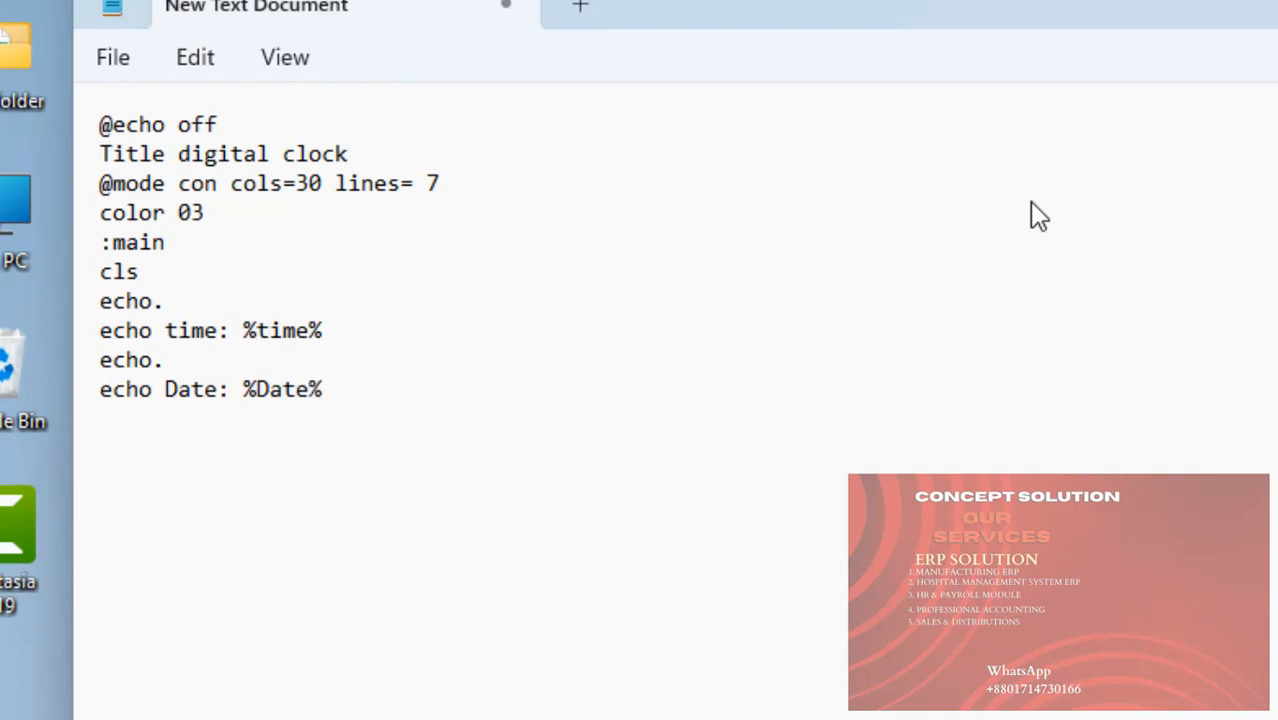
{"action": "type", "text": "ech"}
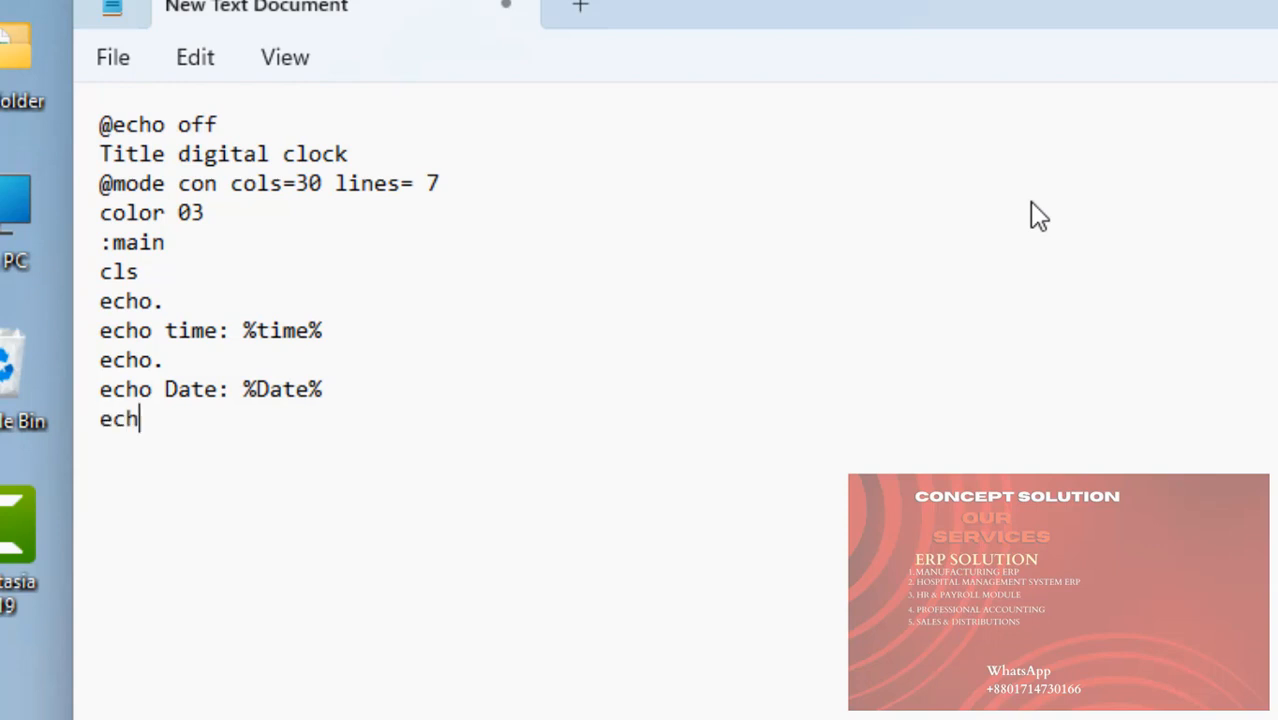
{"action": "type", "text": "o."}
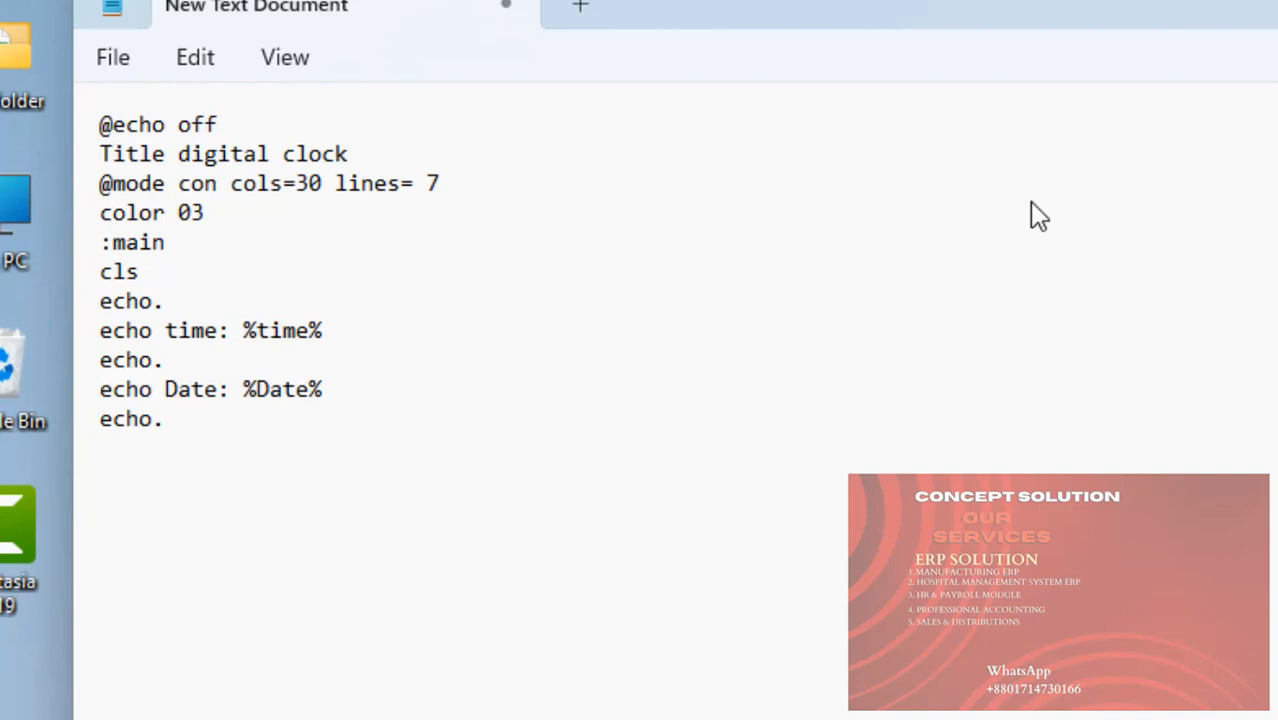
- Add 'ping -n 2 0.0.0.0>nul' and a 'goto main' loop line
{"action": "type", "text": "ping"}
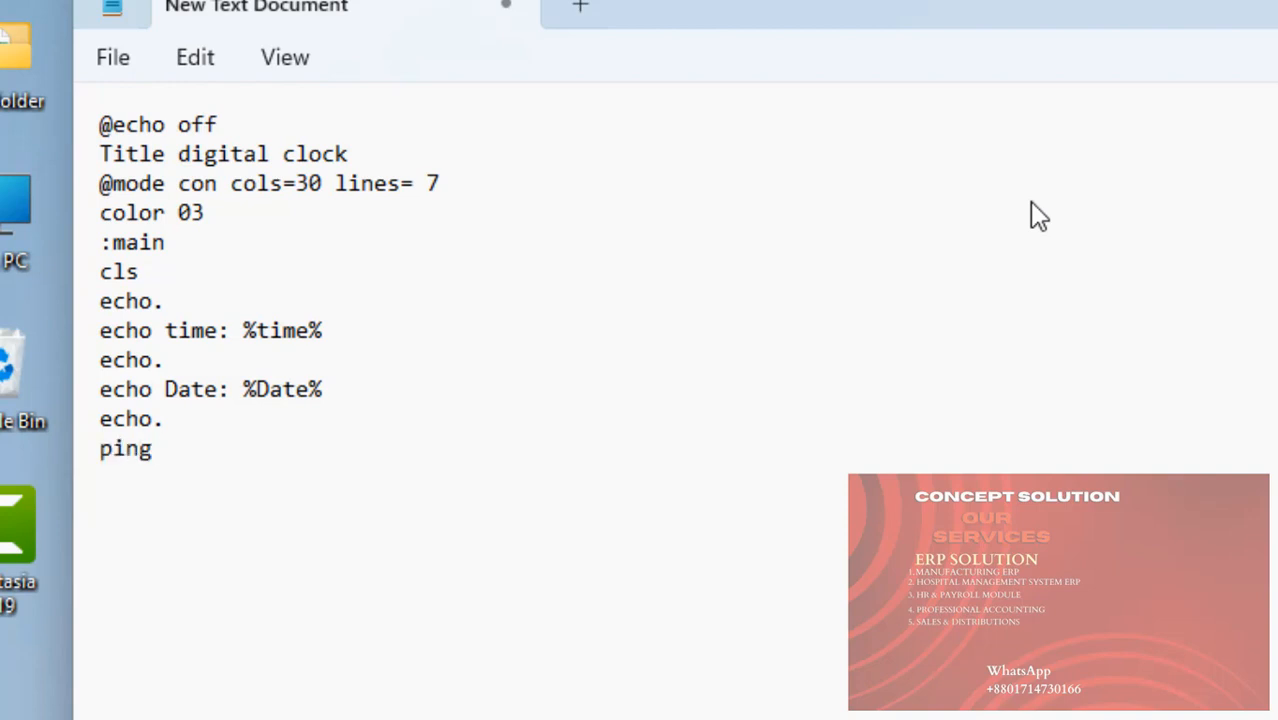
{"action": "type", "text": "-"}
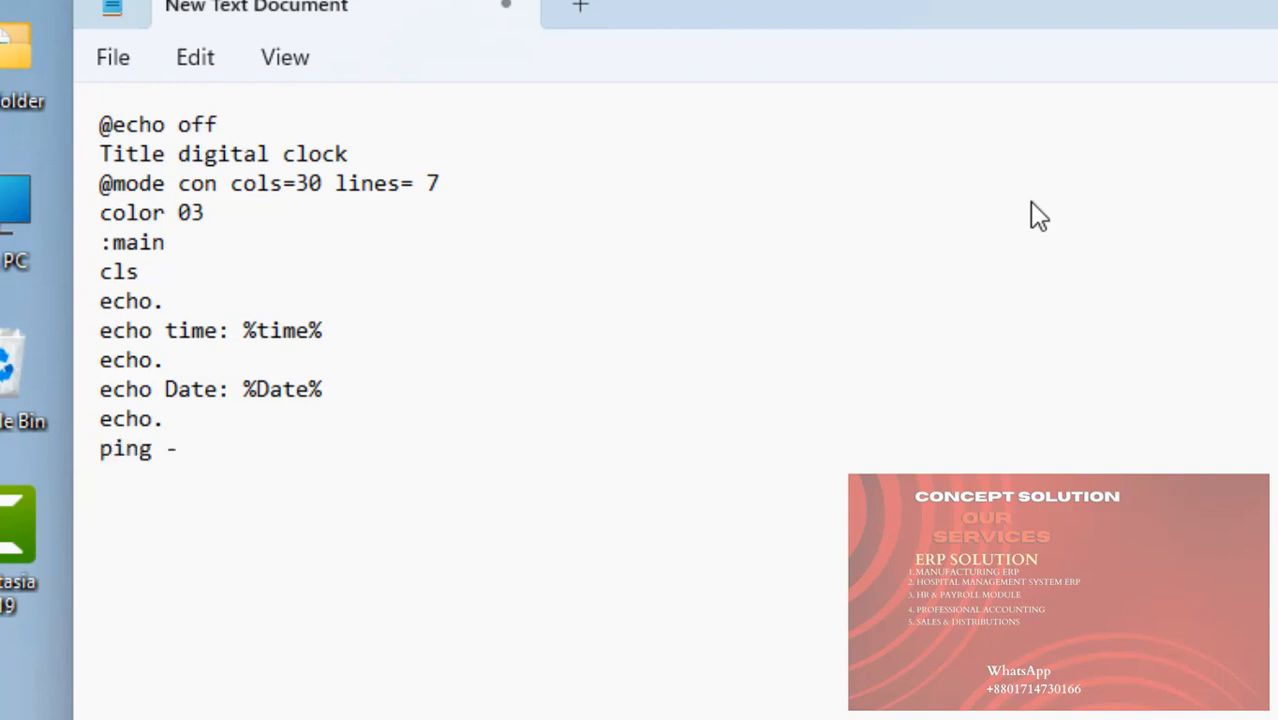
{"action": "type", "text": "n"}
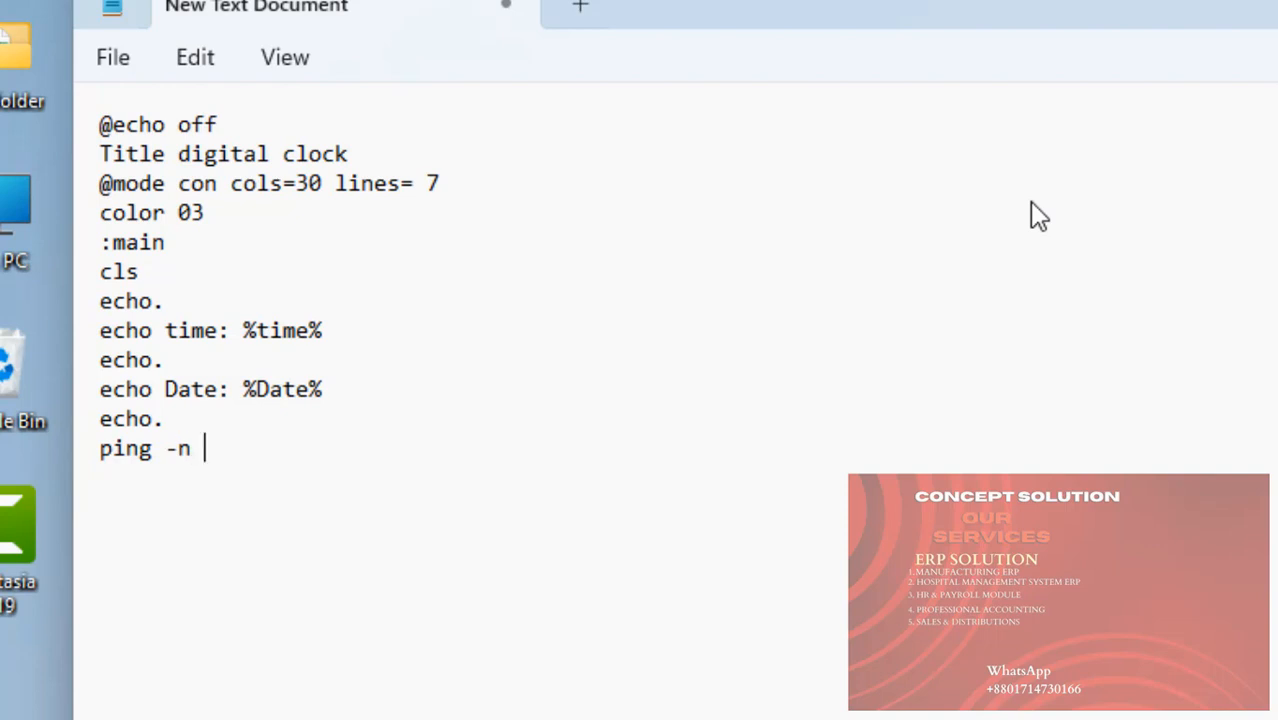
{"action": "type", "text": "2"}
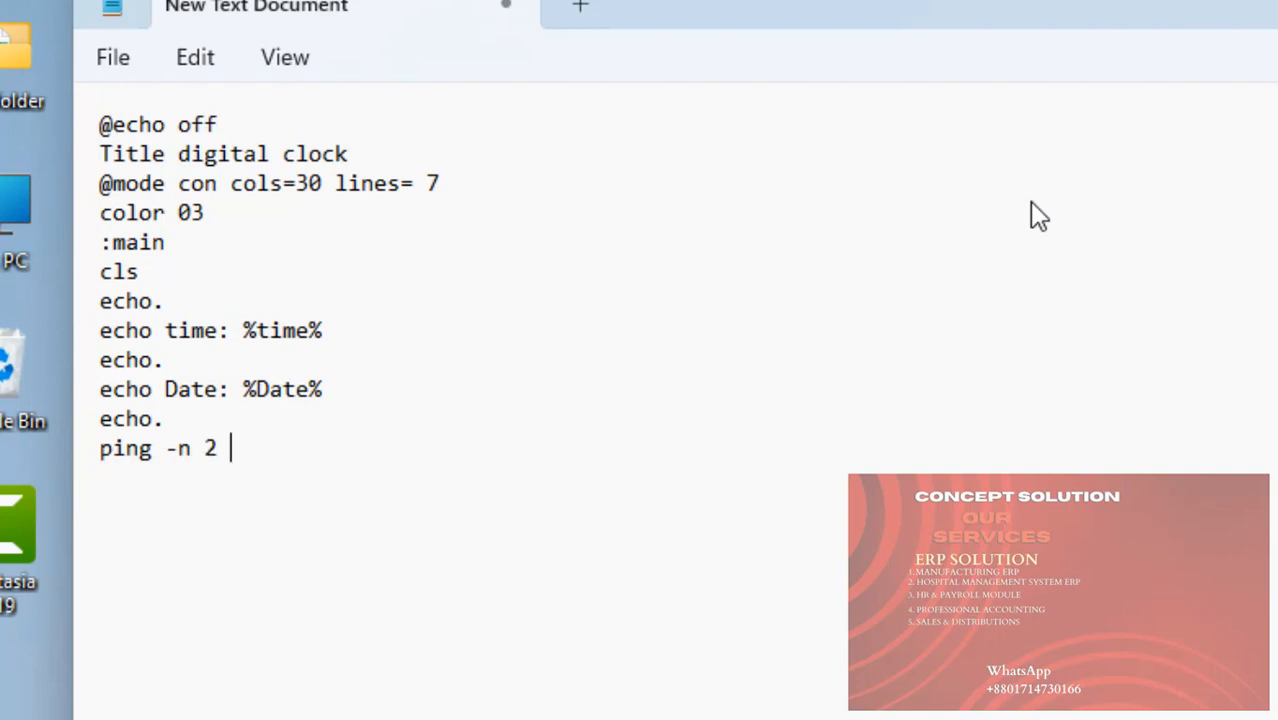
{"action": "type", "text": "0."}
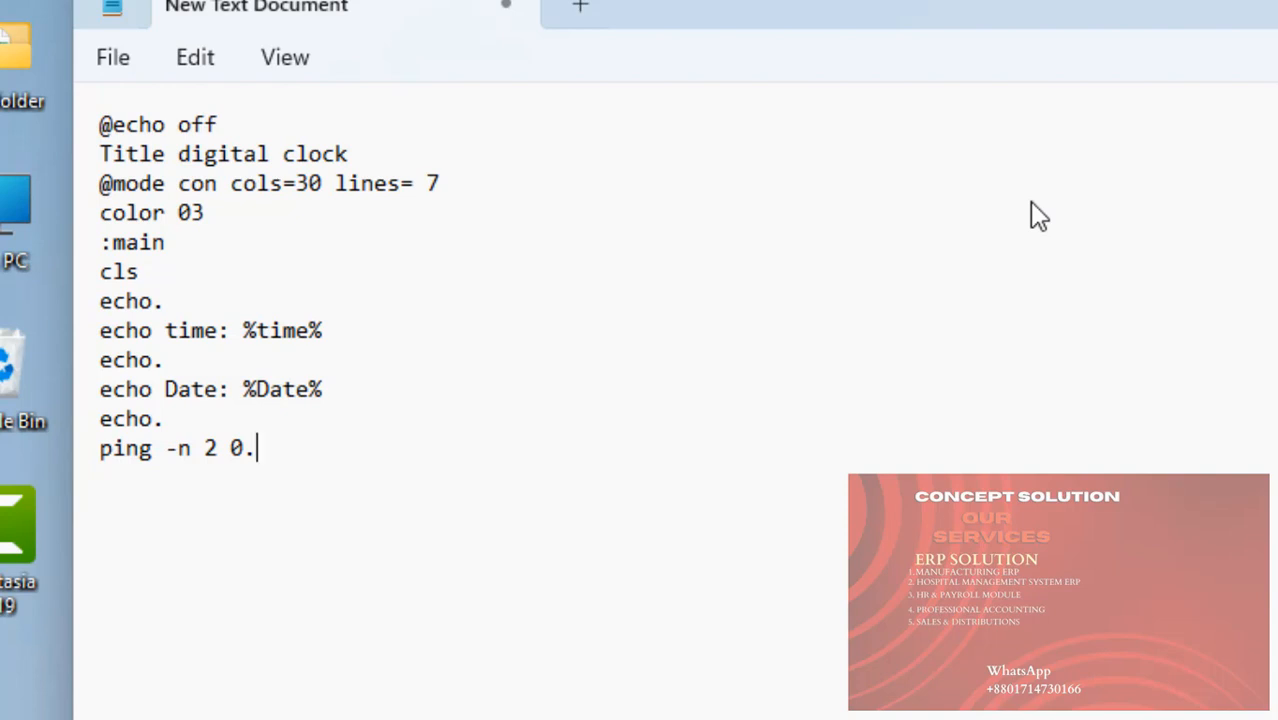
{"action": "type", "text": "0.0"}
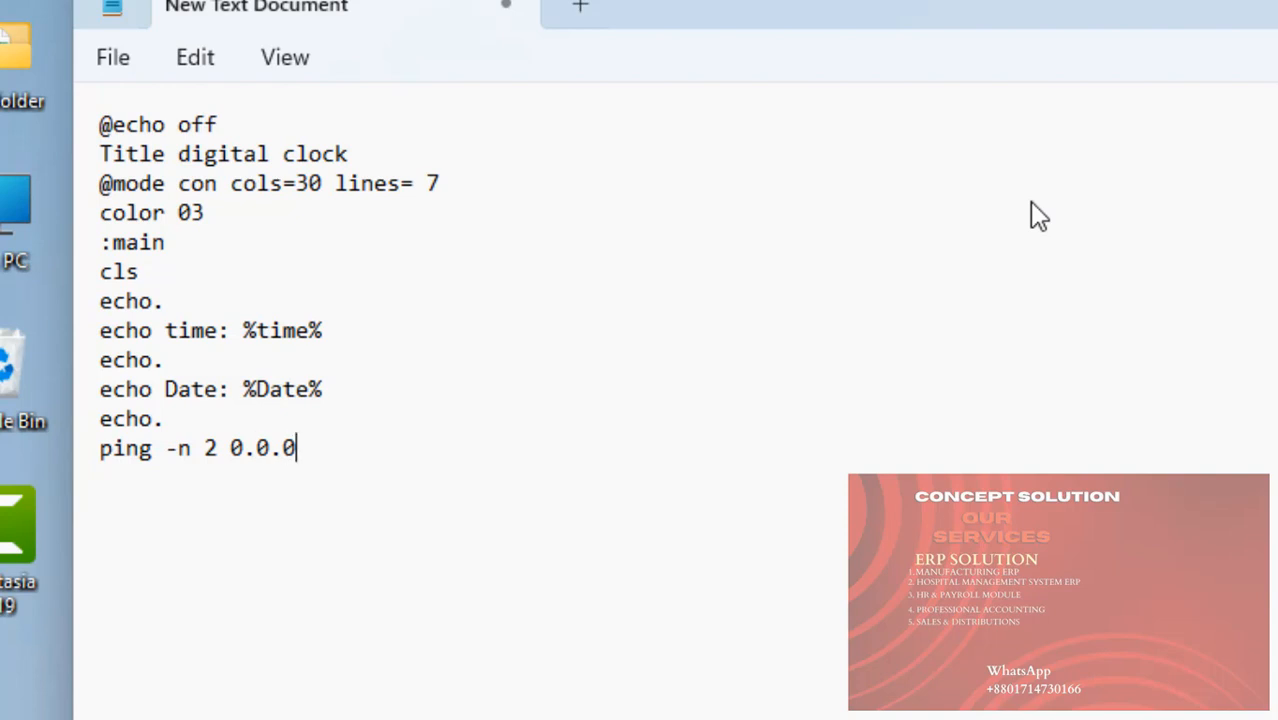
{"action": "type", "text": ".0"}
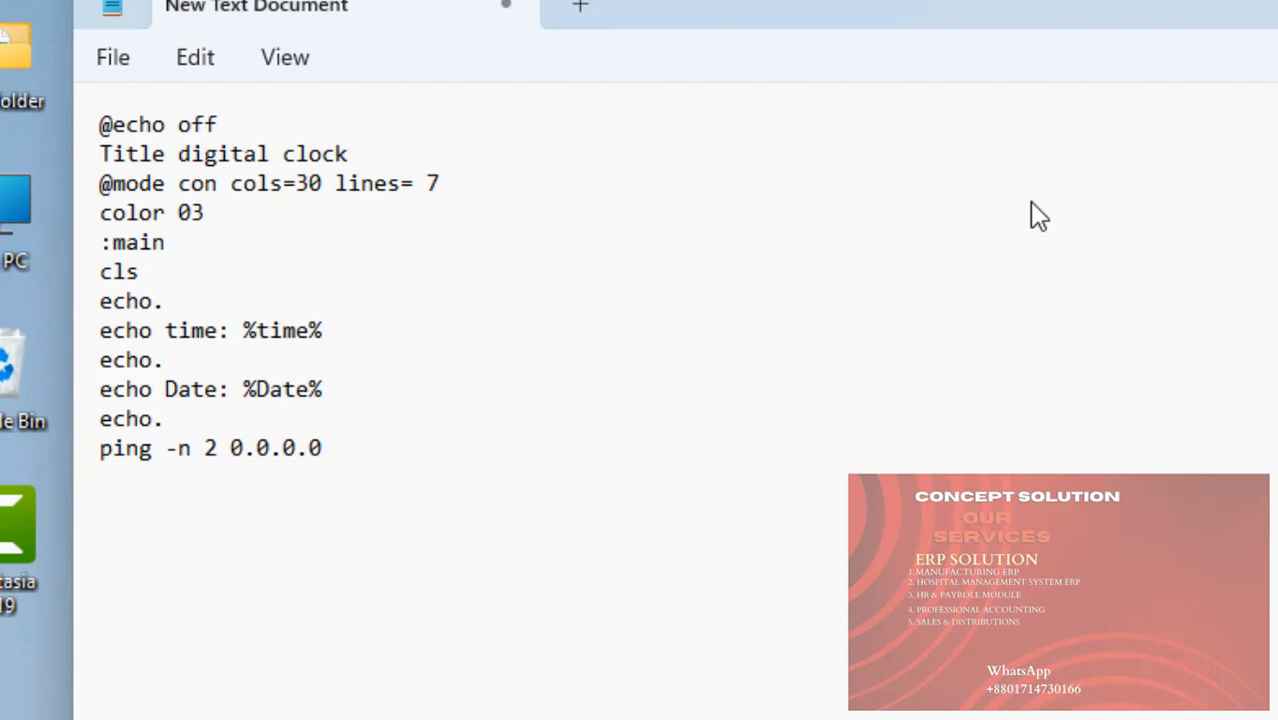
{"action": "type", "text": ">n"}
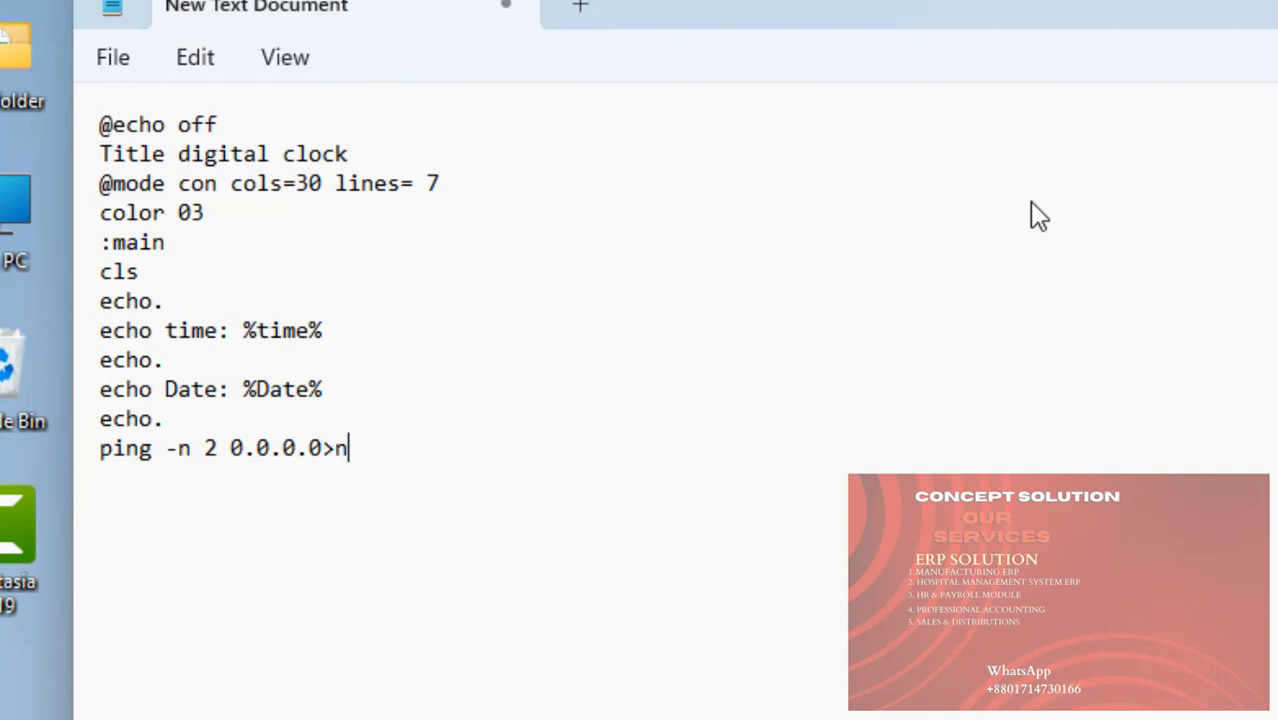
{"action": "type", "text": "ul"}
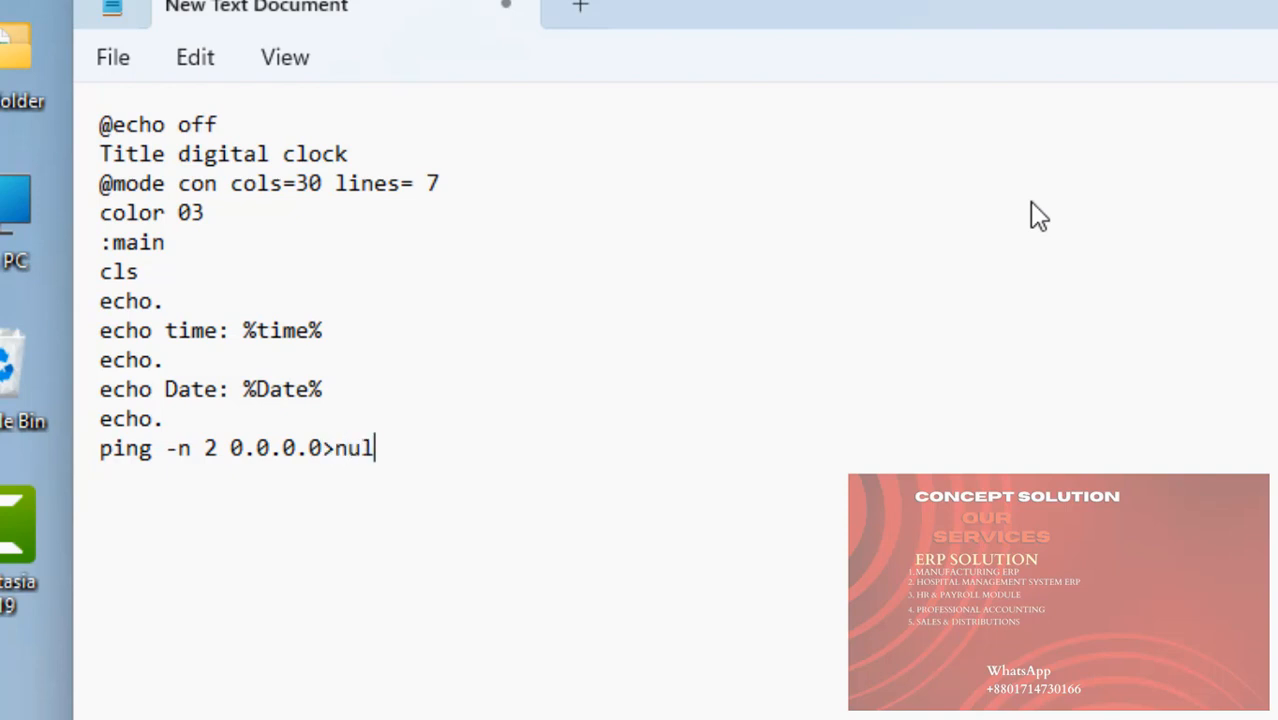
{"action": "type", "text": "goto m"}
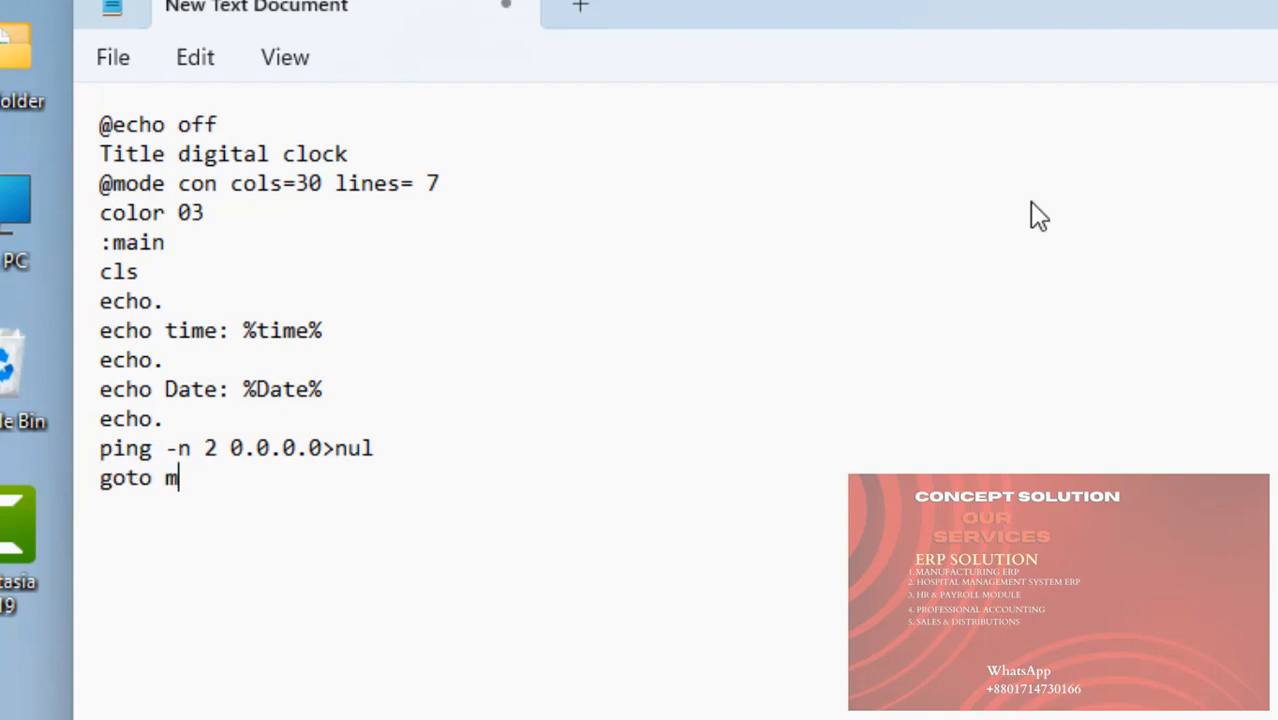
{"action": "type", "text": "ain"}
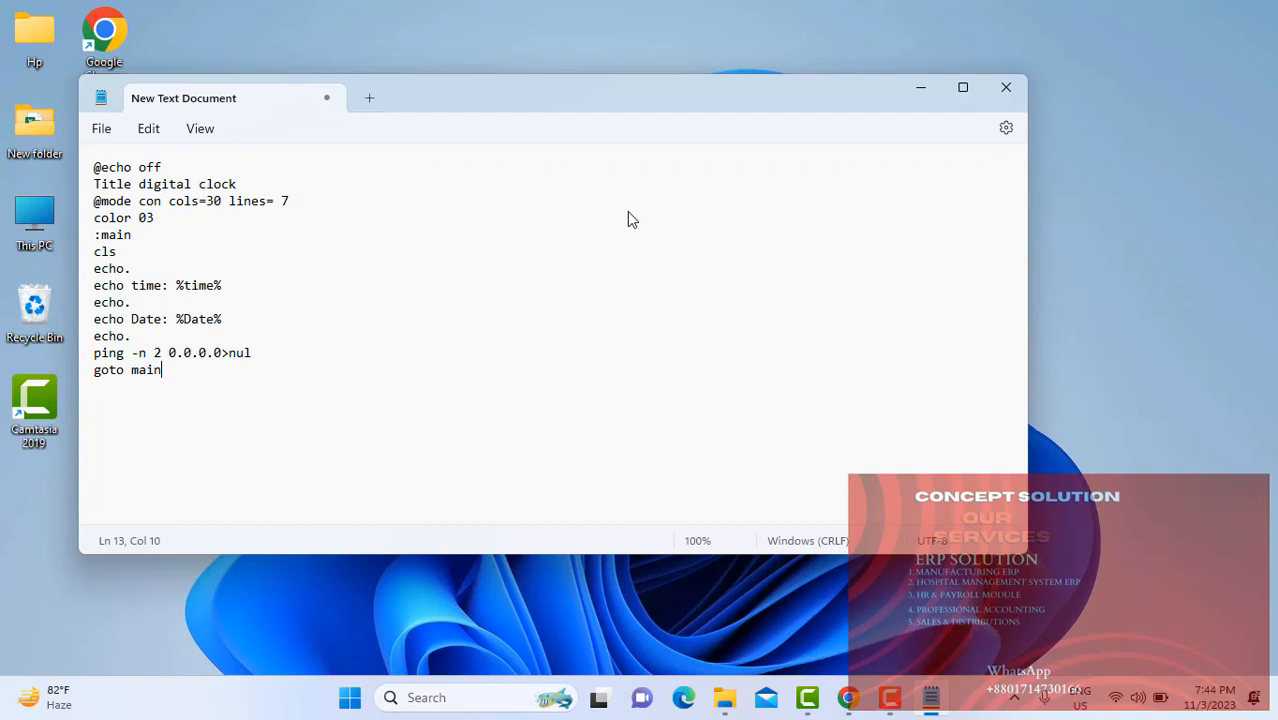
{"action": "mouse_move", "coordinate": [308, 60]}
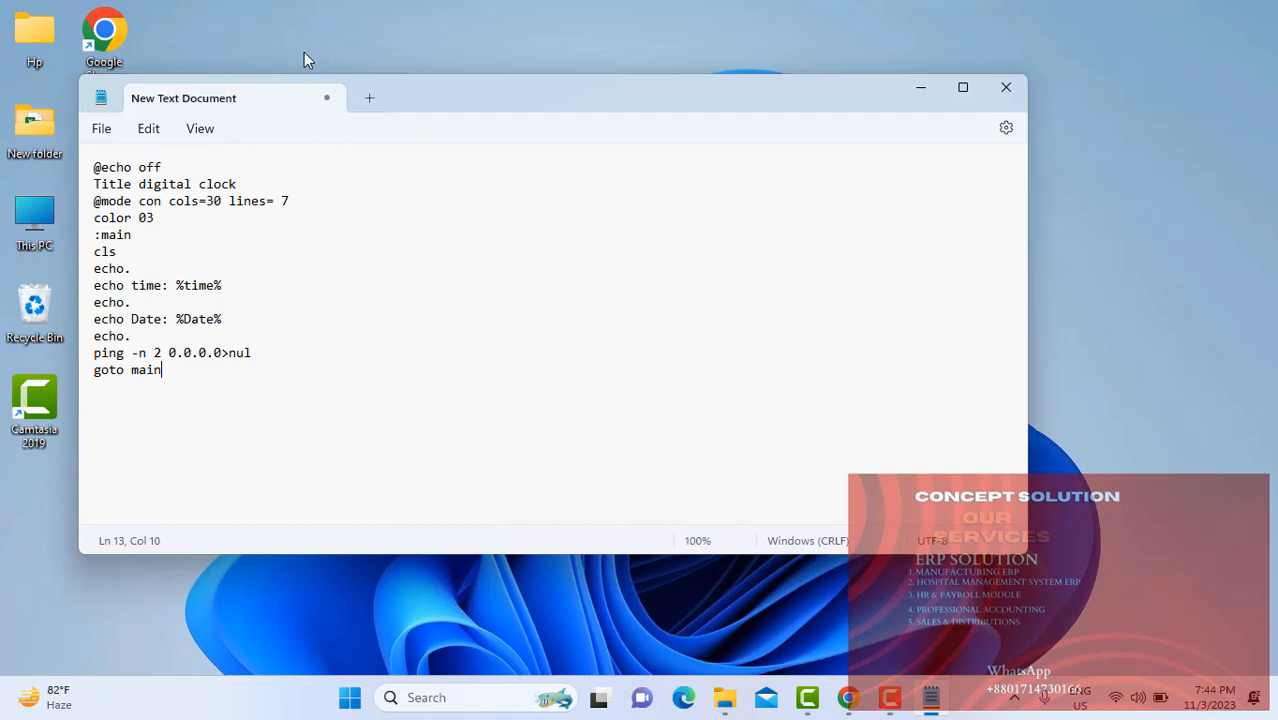
- Save the script as clock.bat on the desktop, minimize Notepad, and run clock.bat
{"action": "left_click", "coordinate": [101, 128]}
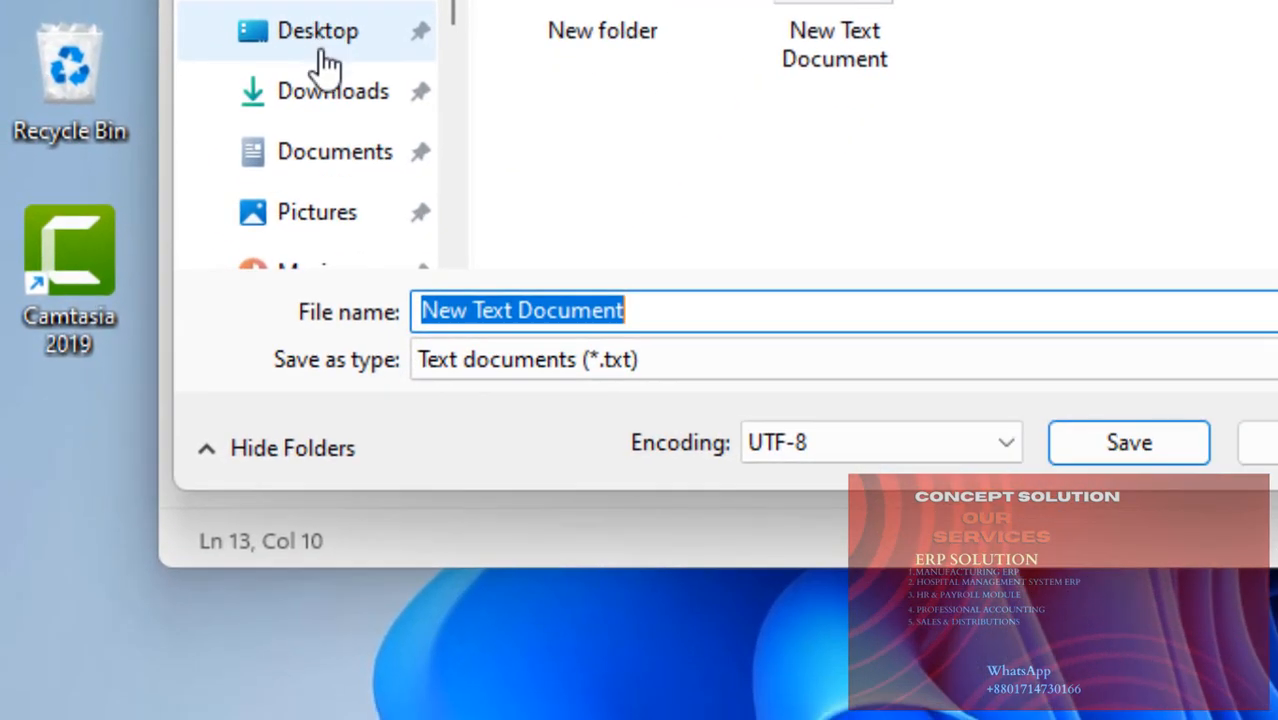
{"action": "left_click", "coordinate": [708, 322]}
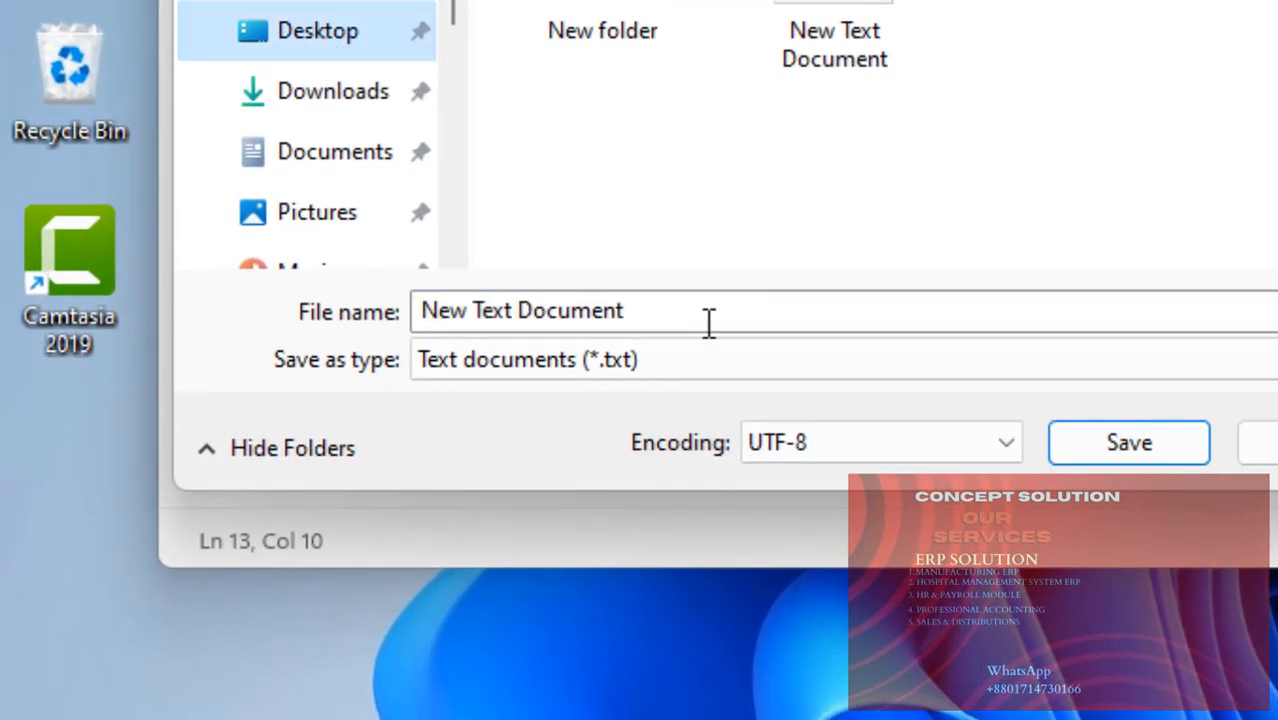
{"action": "type", "text": "clock"}
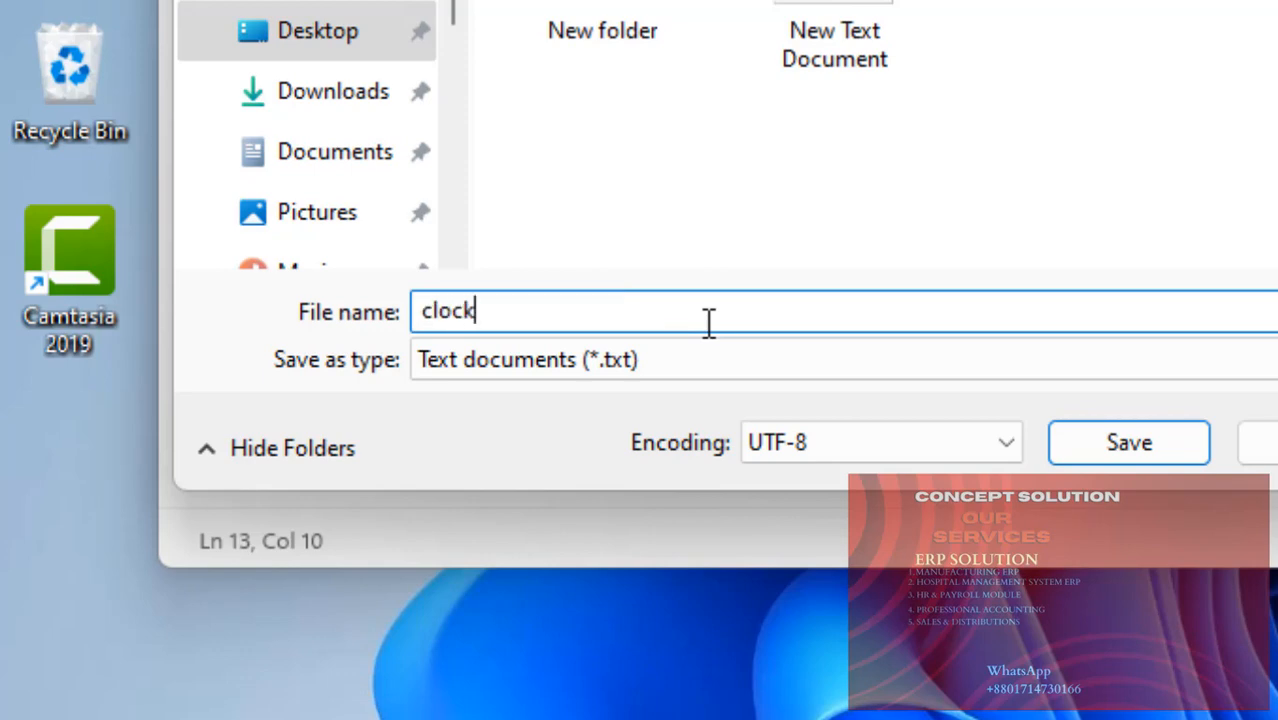
{"action": "type", "text": ".bat"}
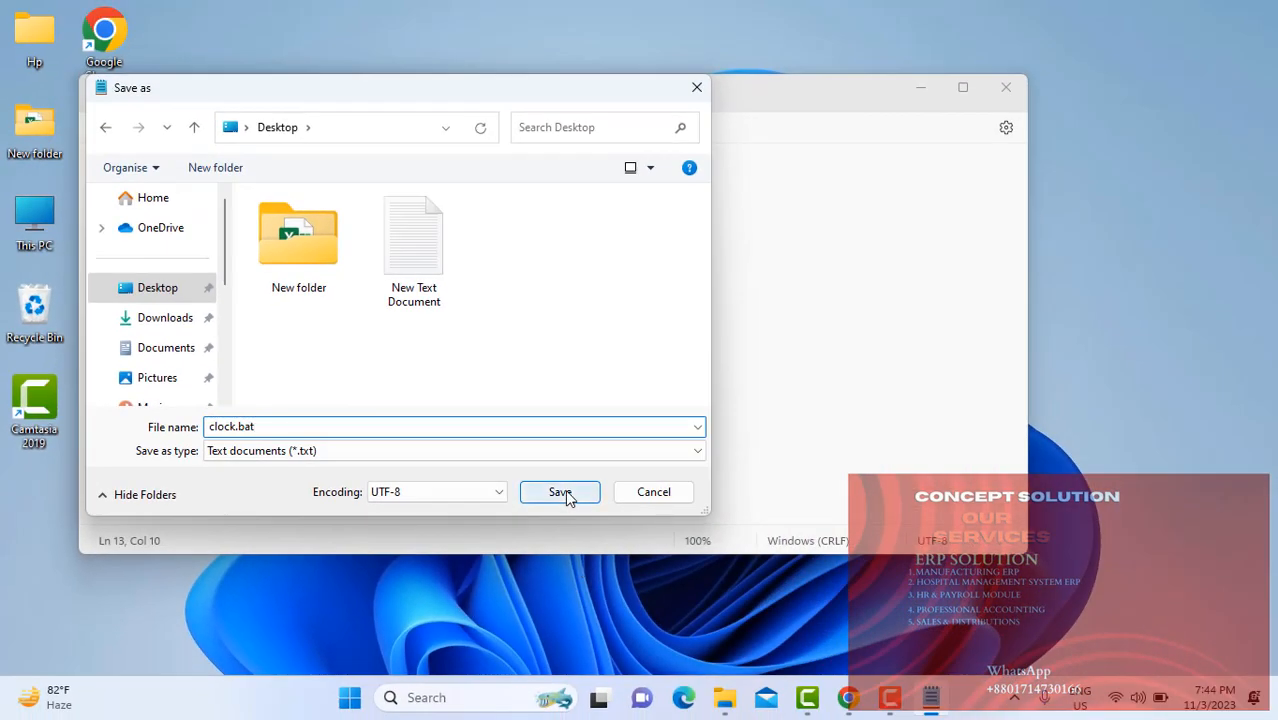
{"action": "left_click", "coordinate": [559, 491]}
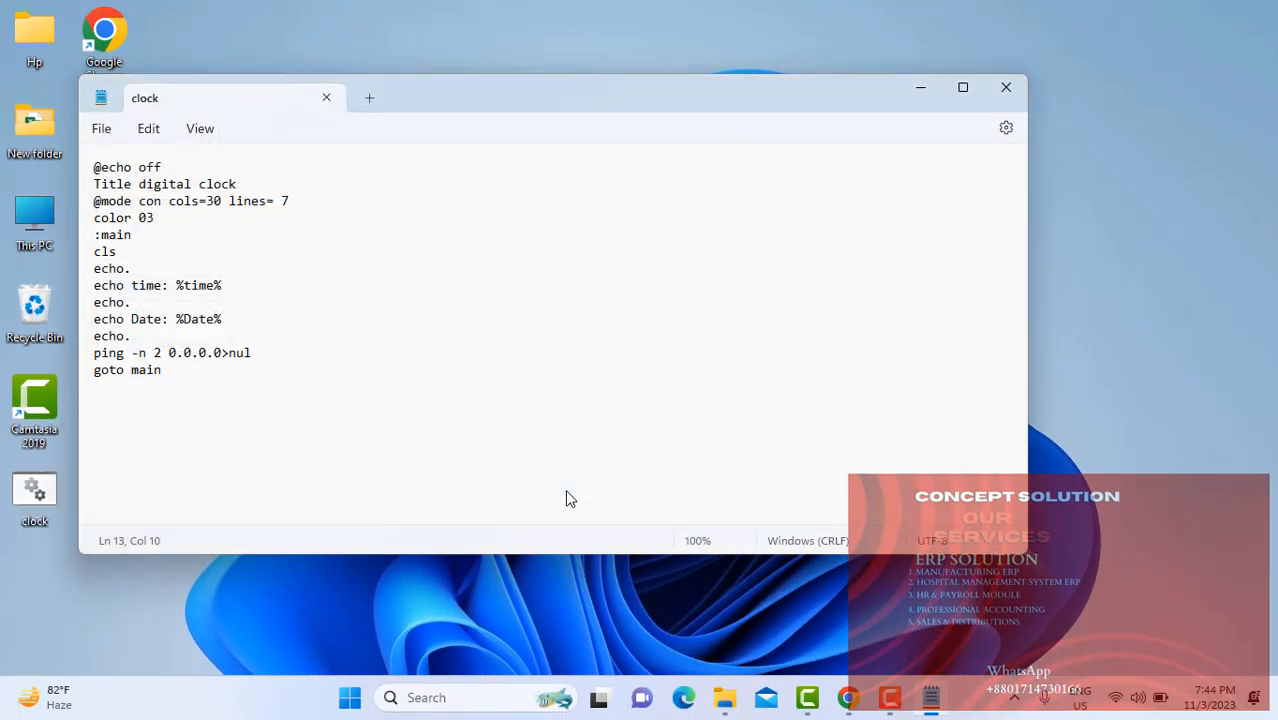
{"action": "left_click", "coordinate": [1006, 87]}
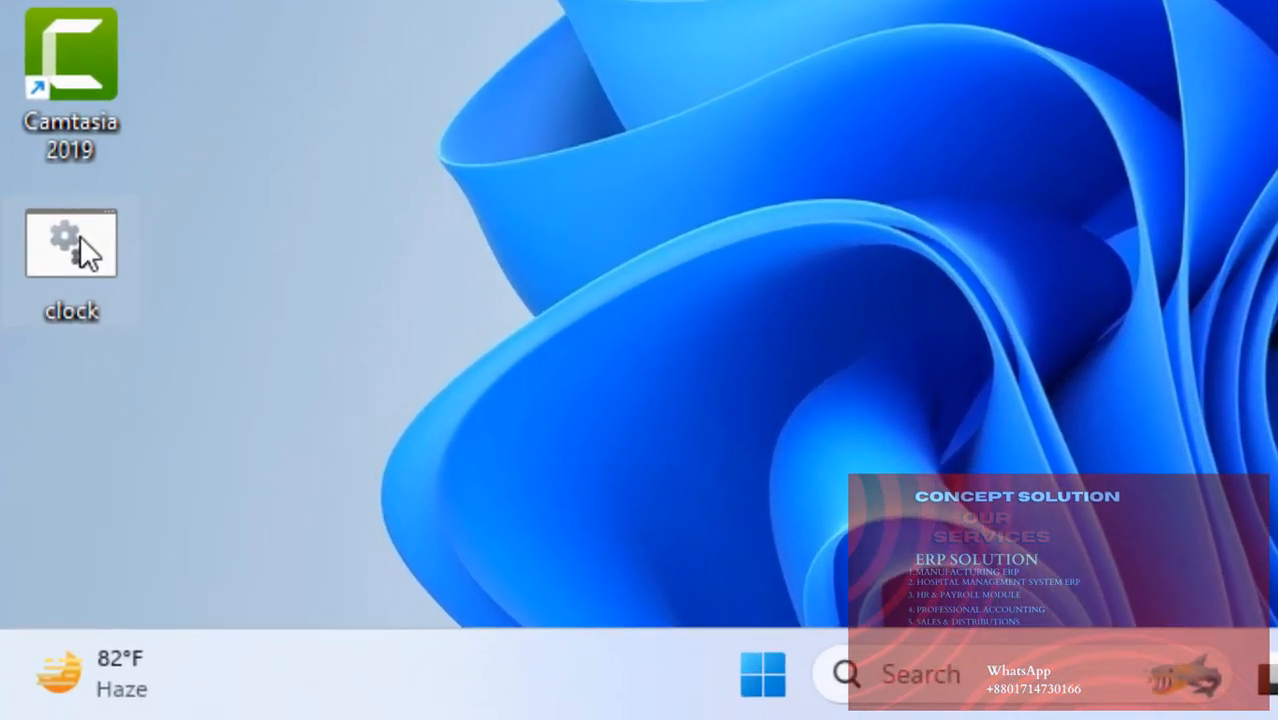
{"action": "double_click", "coordinate": [71, 243]}
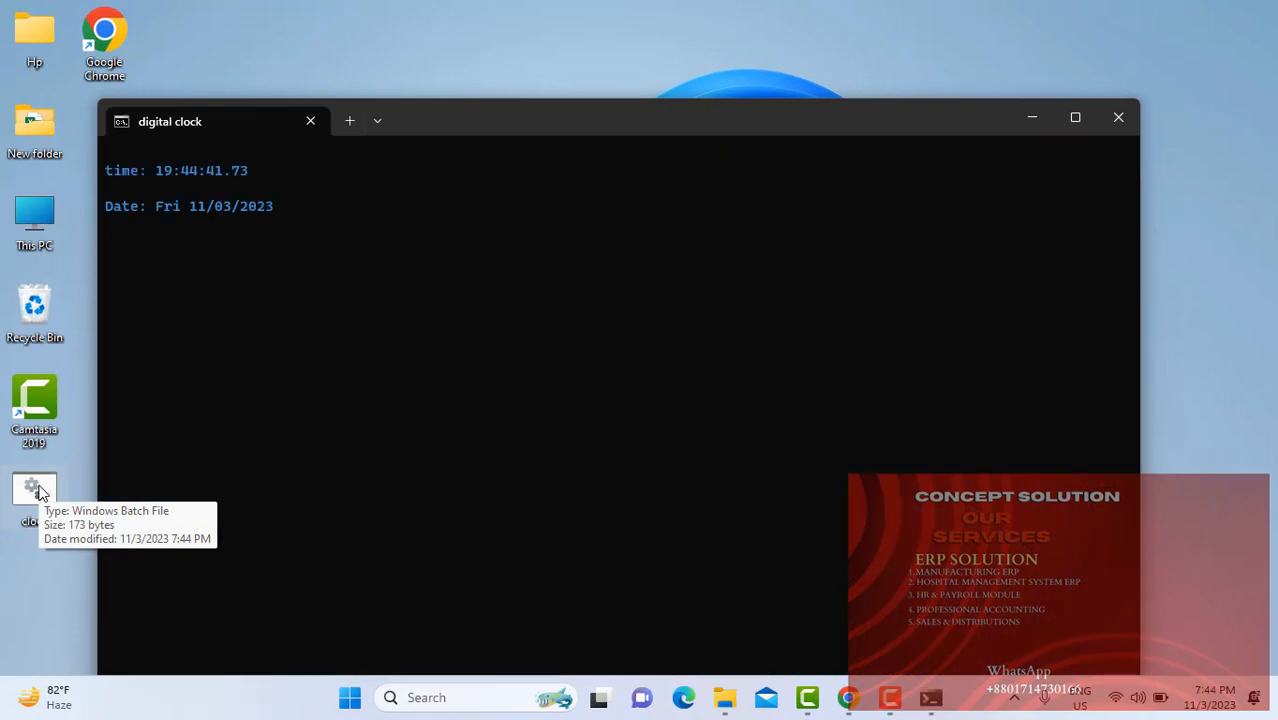